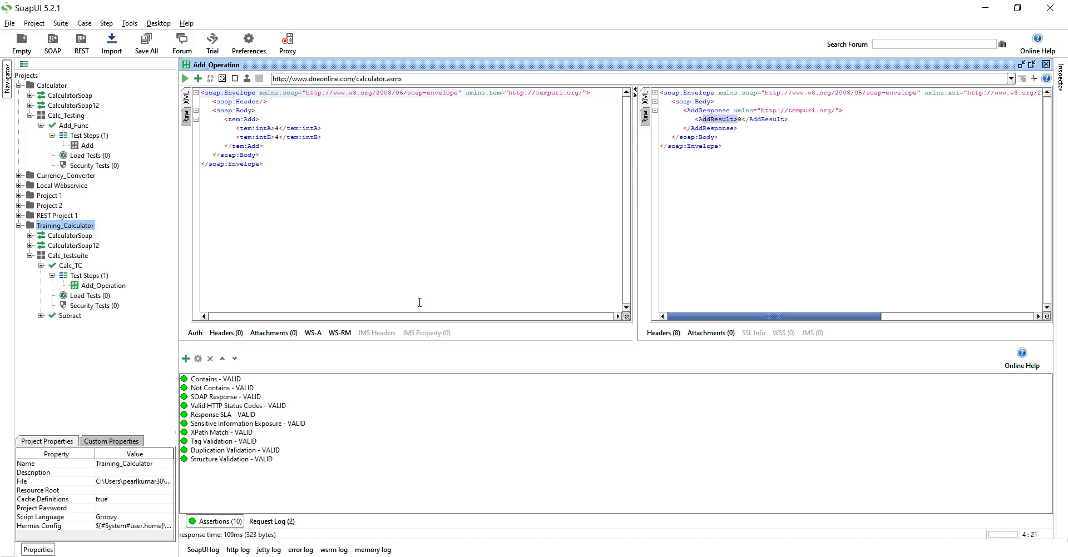
# Step: Review the Add request's intA and intB values, then show Calc_testsuite's TestSuite properties
pyautogui.click(278, 128)
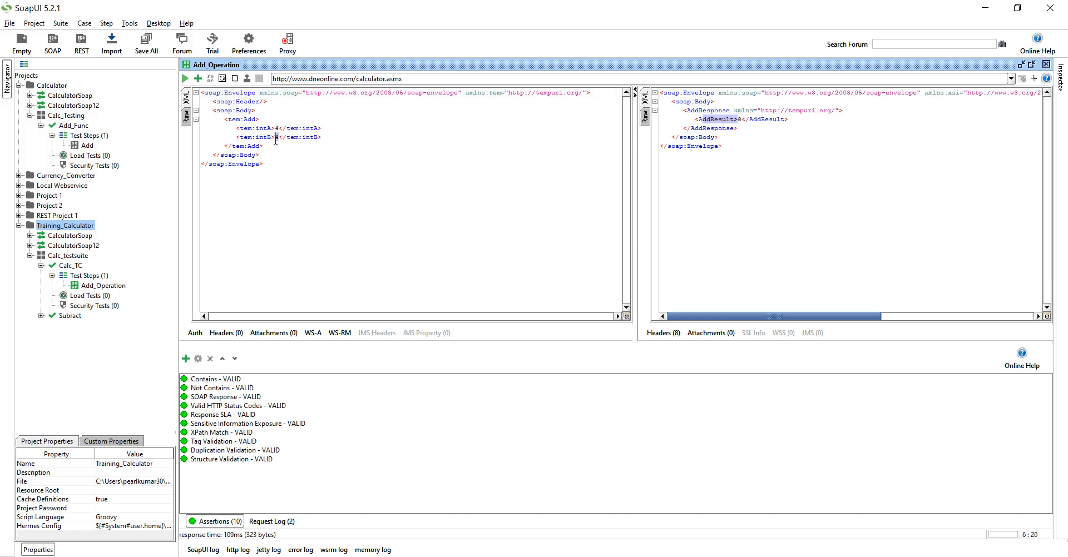
pyautogui.moveTo(271, 151)
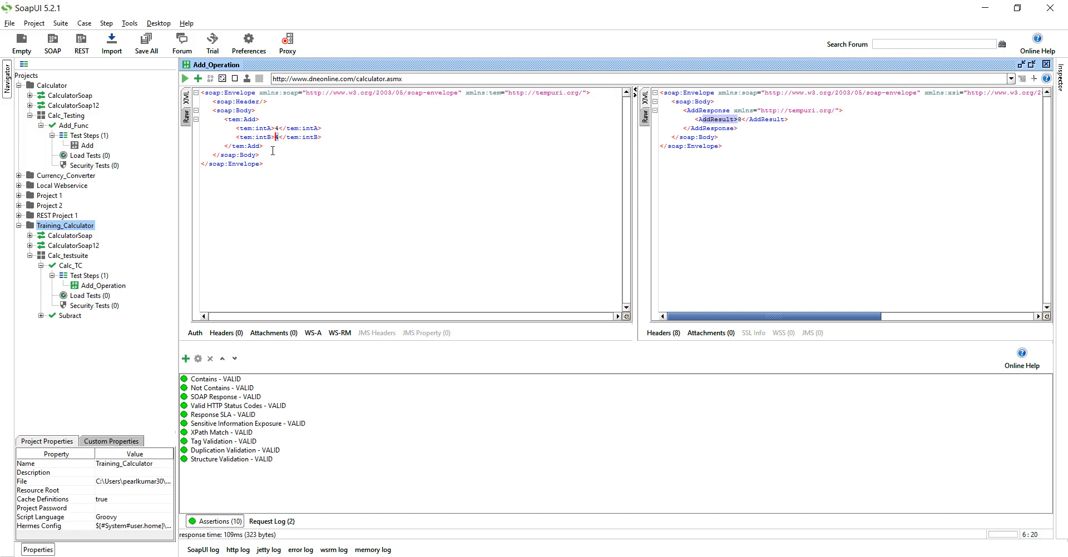
pyautogui.click(271, 128)
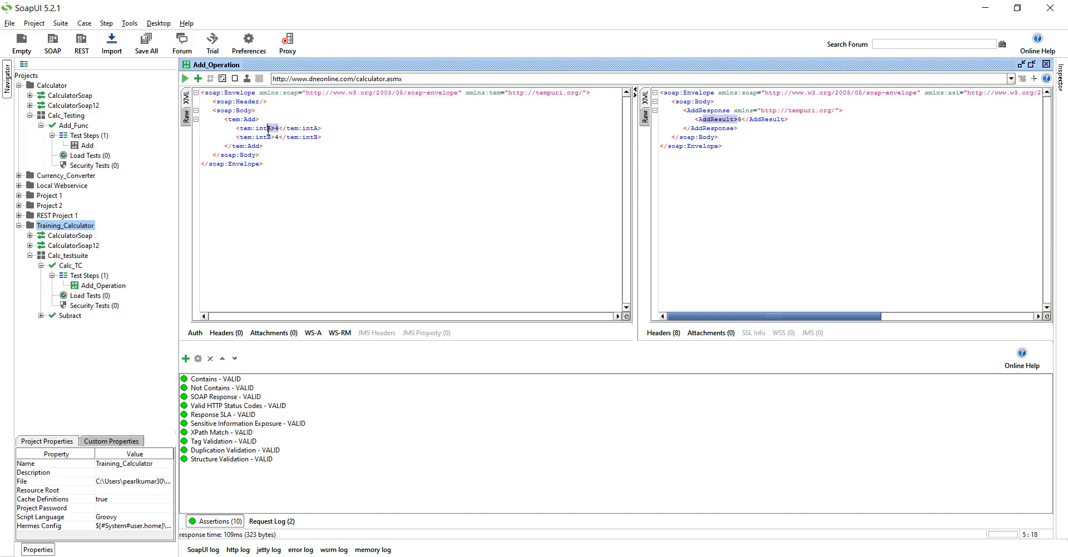
pyautogui.click(272, 128)
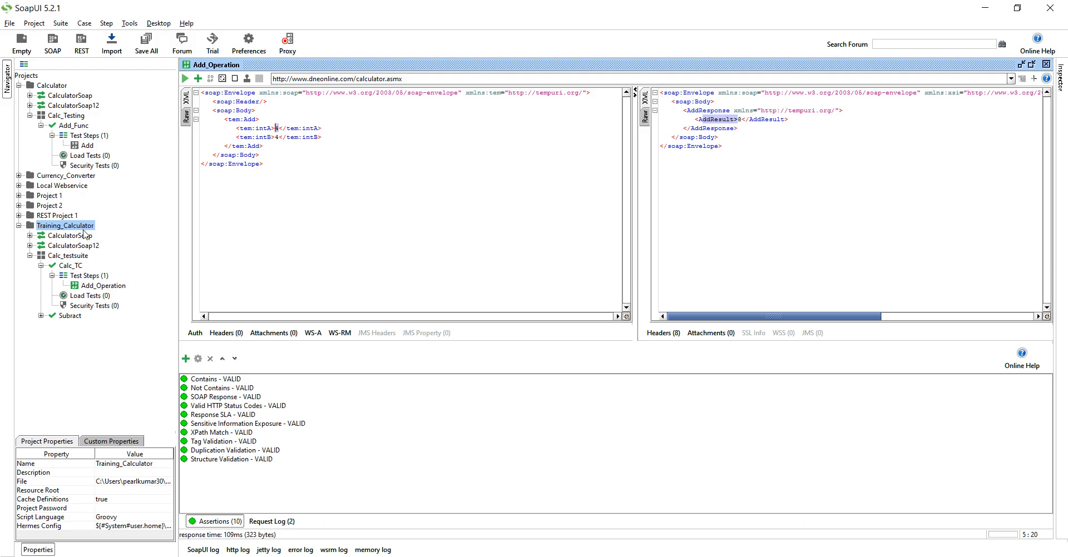
pyautogui.moveTo(73, 261)
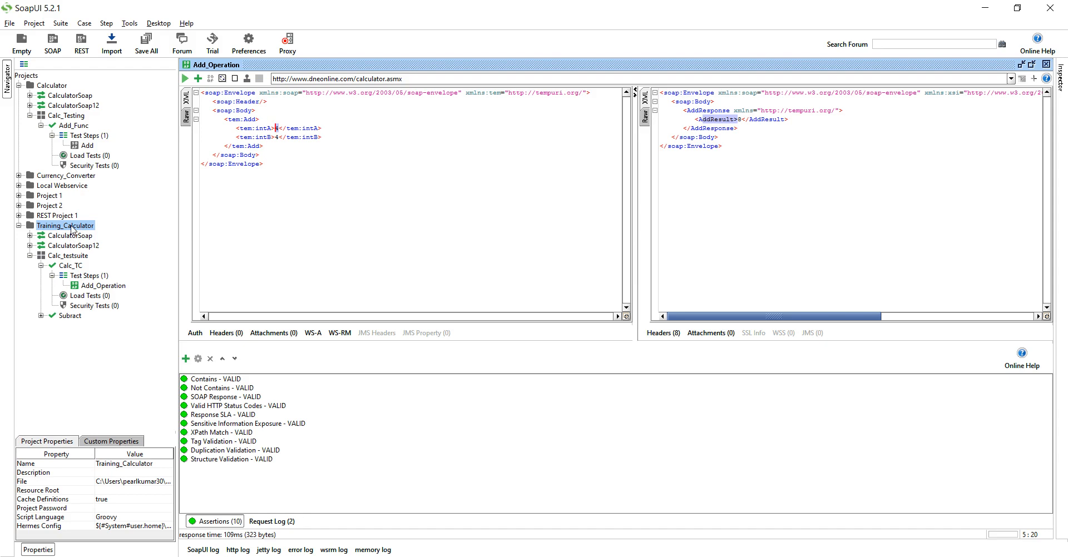
pyautogui.moveTo(96, 259)
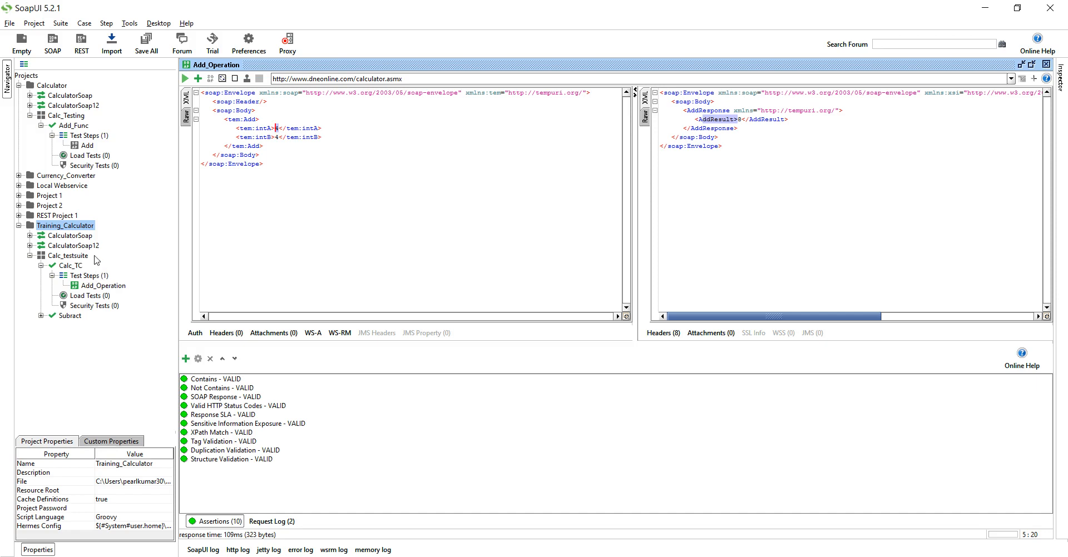
pyautogui.moveTo(73, 264)
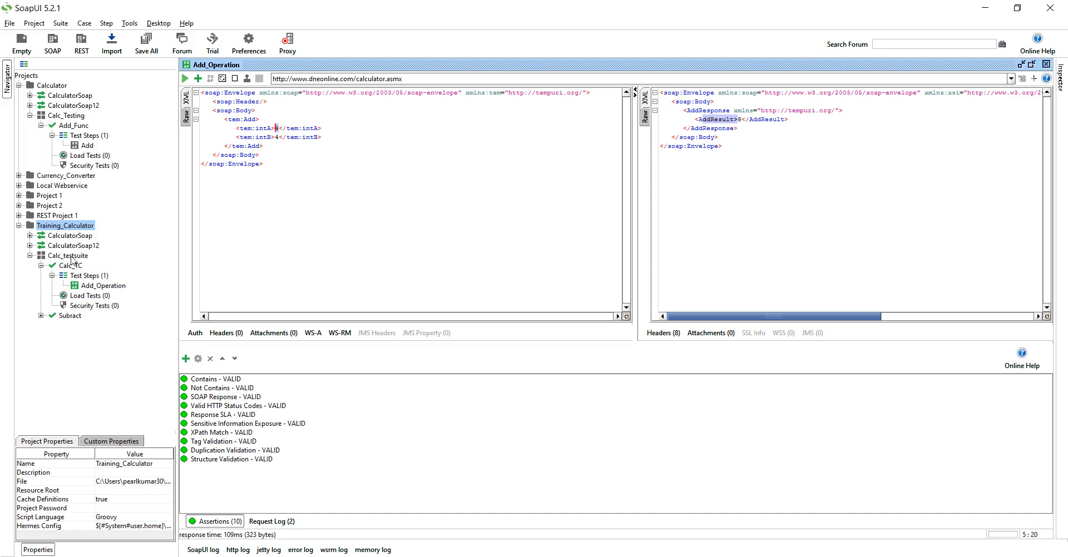
pyautogui.click(69, 256)
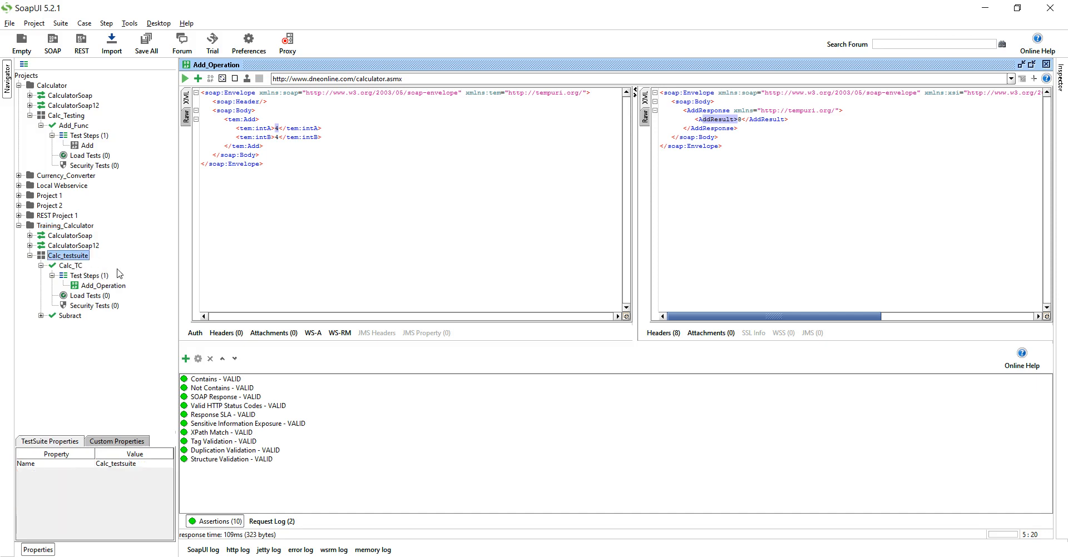
pyautogui.moveTo(70, 288)
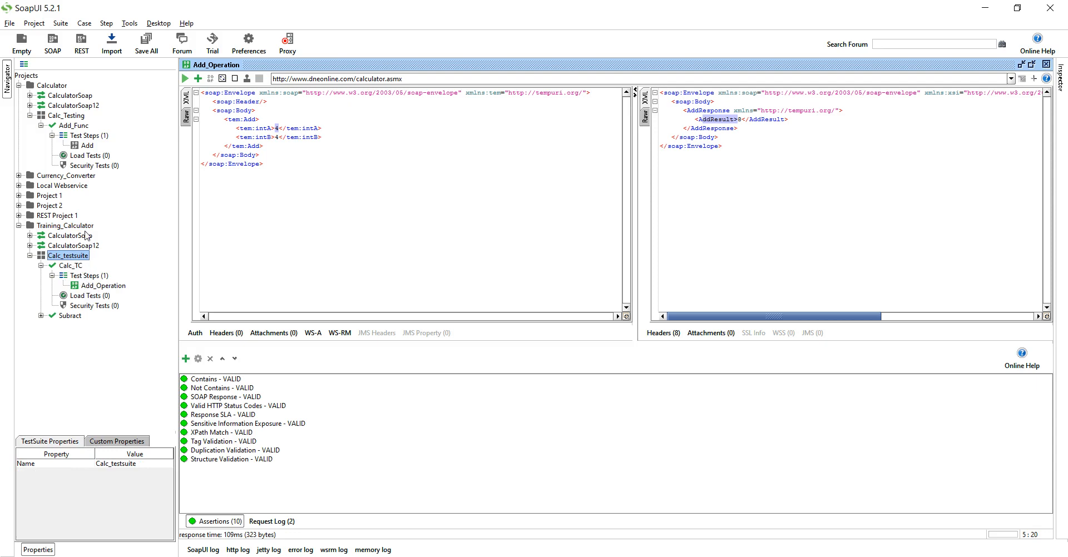
# Step: Add project custom properties Number_1 = 4 and Number_2 = 4 to Training_Calculator
pyautogui.click(66, 225)
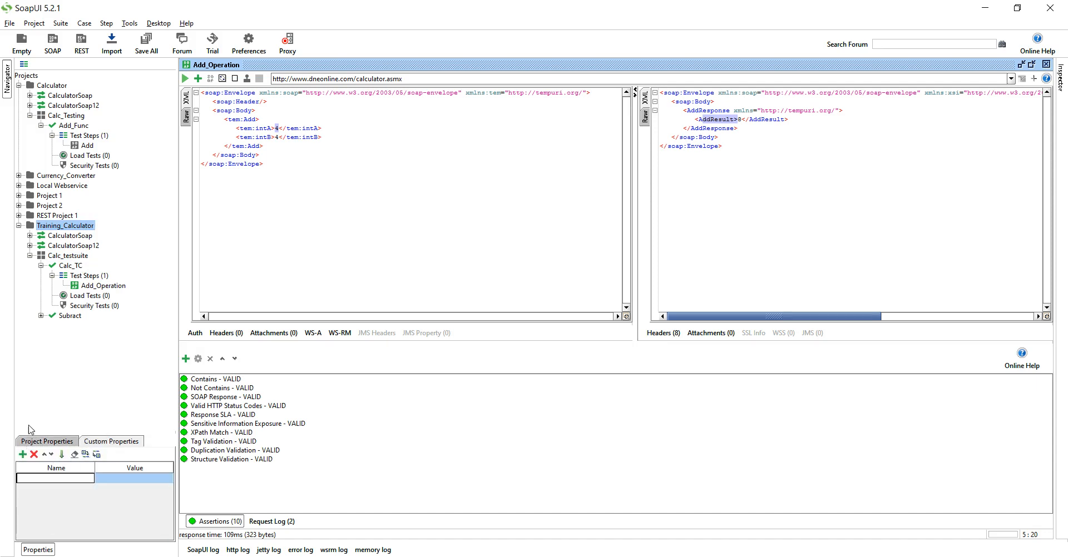
pyautogui.write('Number')
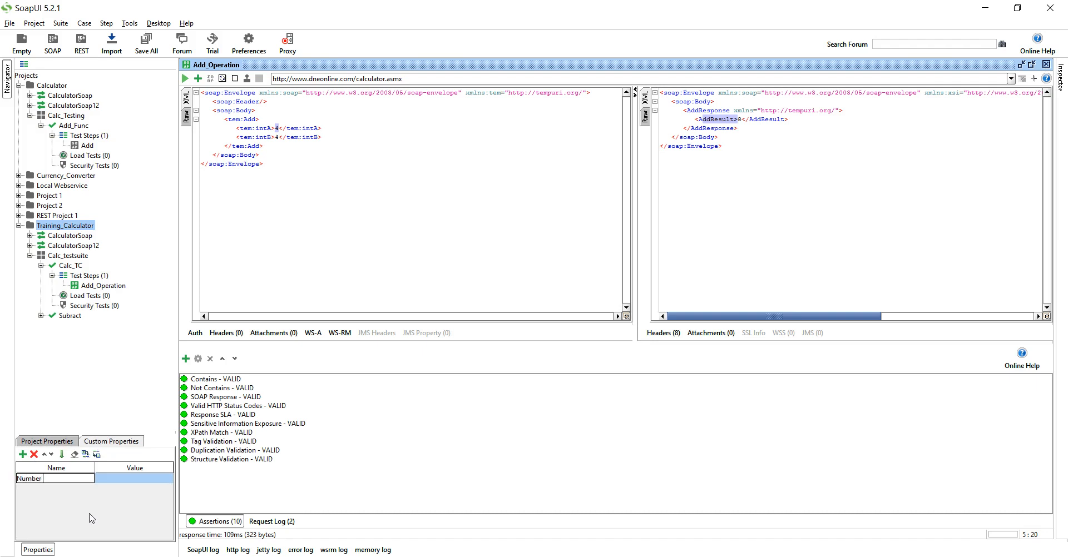
pyautogui.write('_1')
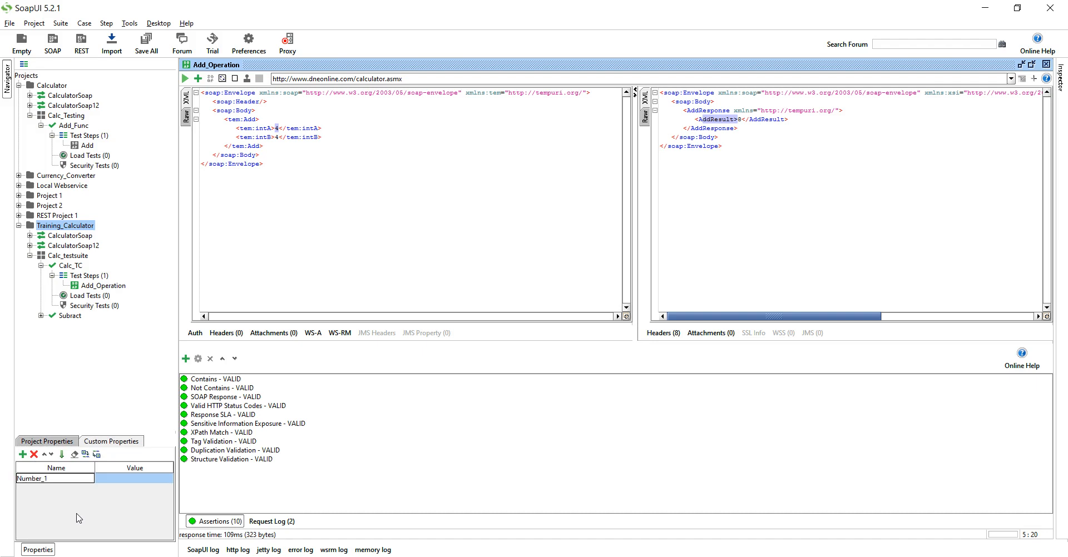
pyautogui.click(135, 478)
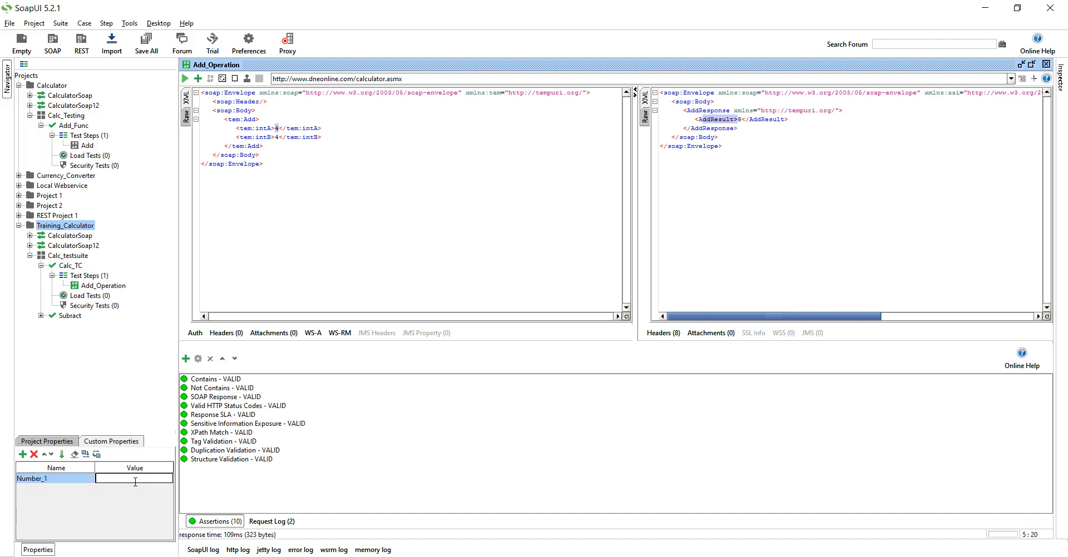
pyautogui.write('4')
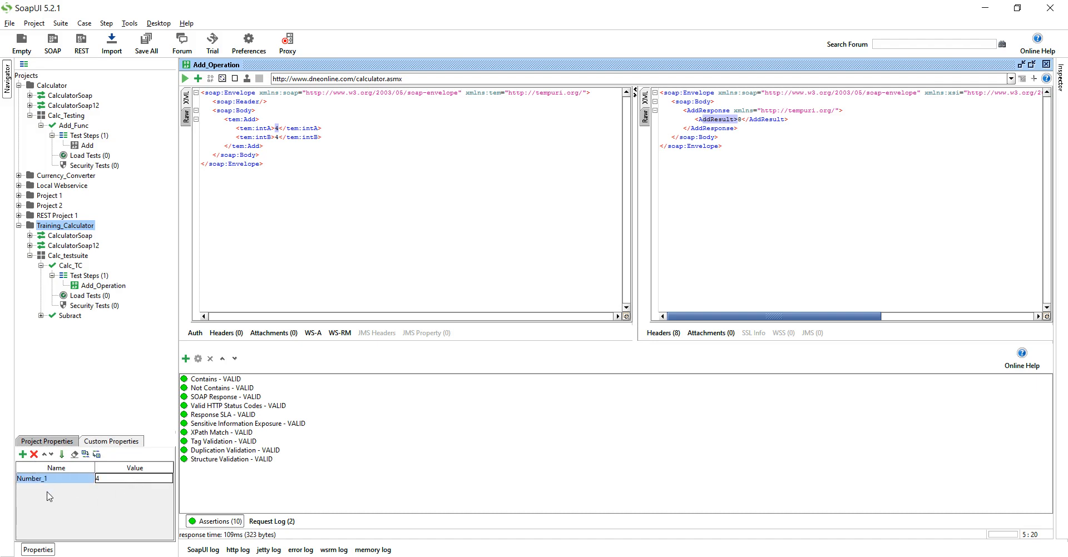
pyautogui.click(55, 489)
pyautogui.write('Number_2')
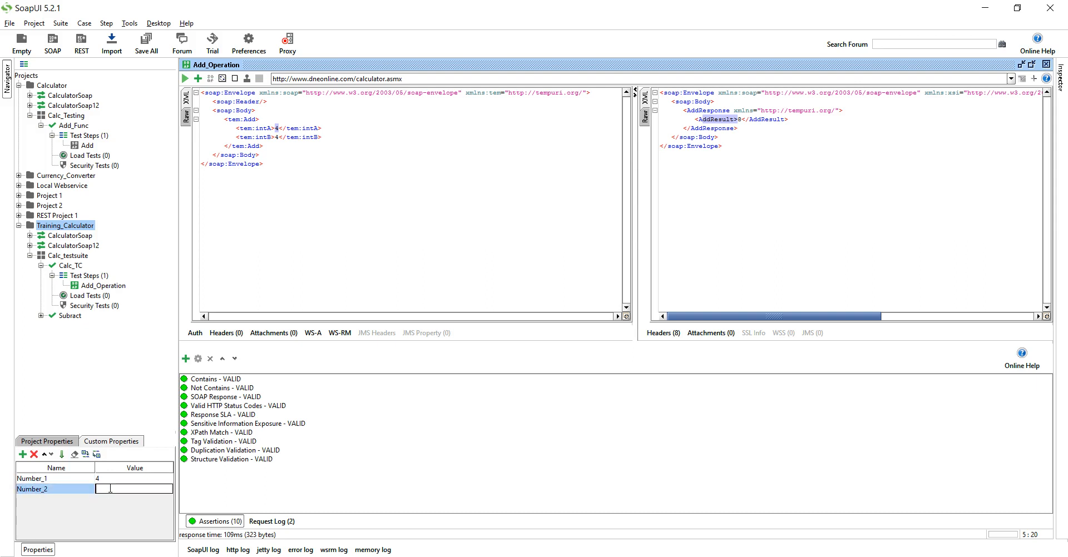
pyautogui.write('4')
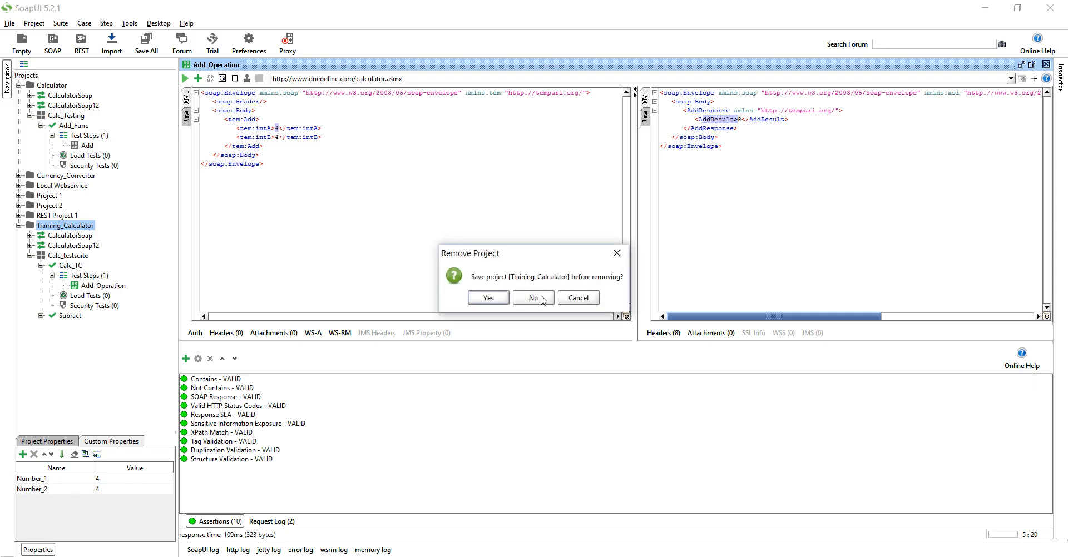
# Step: Set intA to ${#Project#Number_1} and intB to ${#Project#Number_2} via Get Data
pyautogui.click(532, 297)
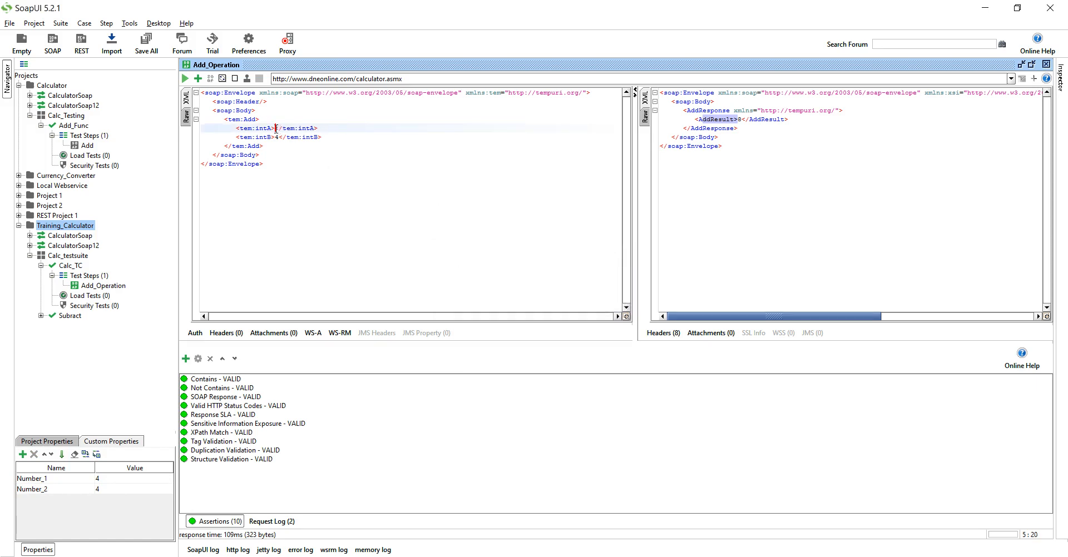
pyautogui.rightClick(276, 128)
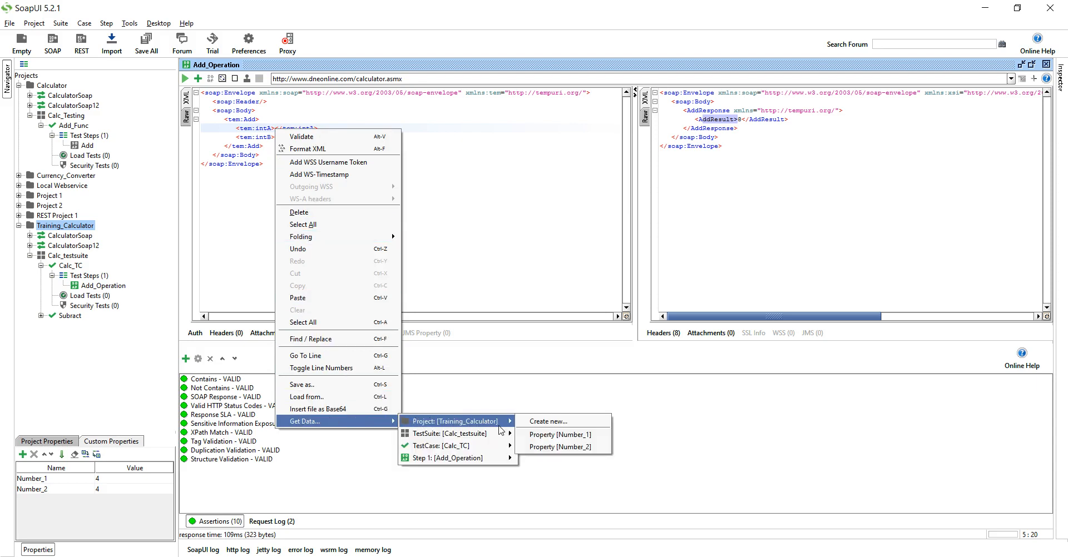
pyautogui.moveTo(559, 434)
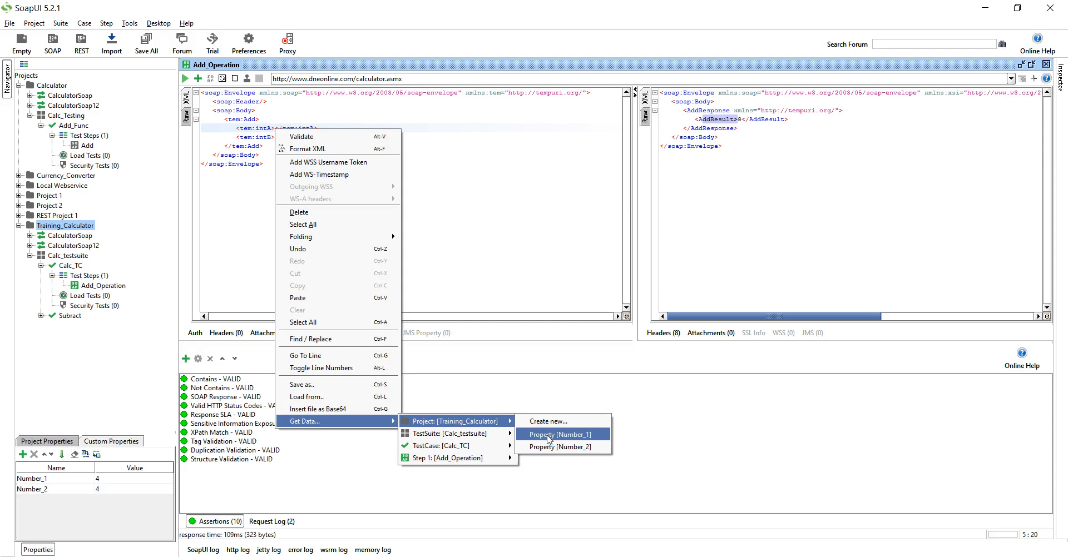
pyautogui.click(559, 433)
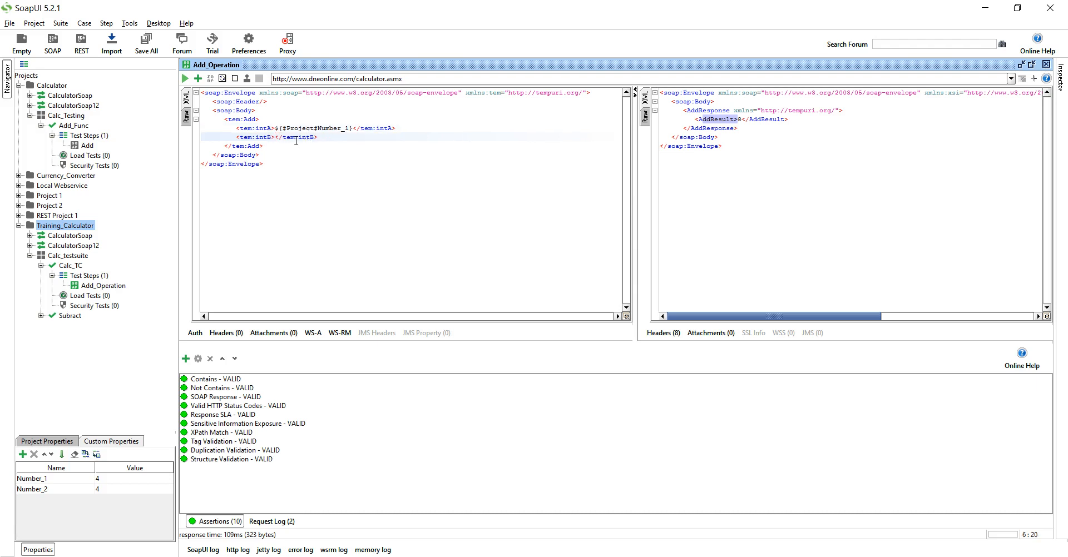
pyautogui.rightClick(296, 140)
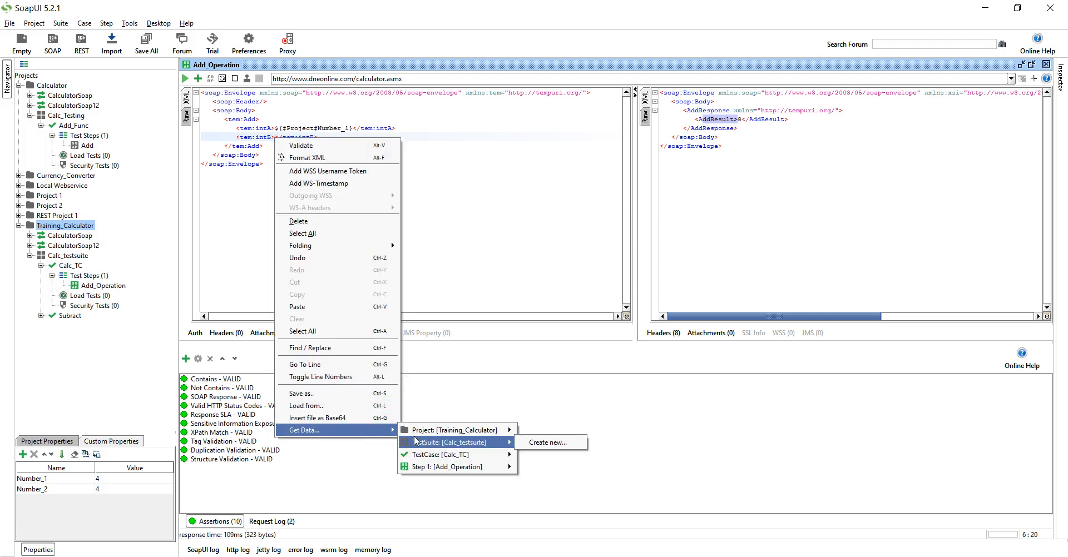
pyautogui.moveTo(453, 430)
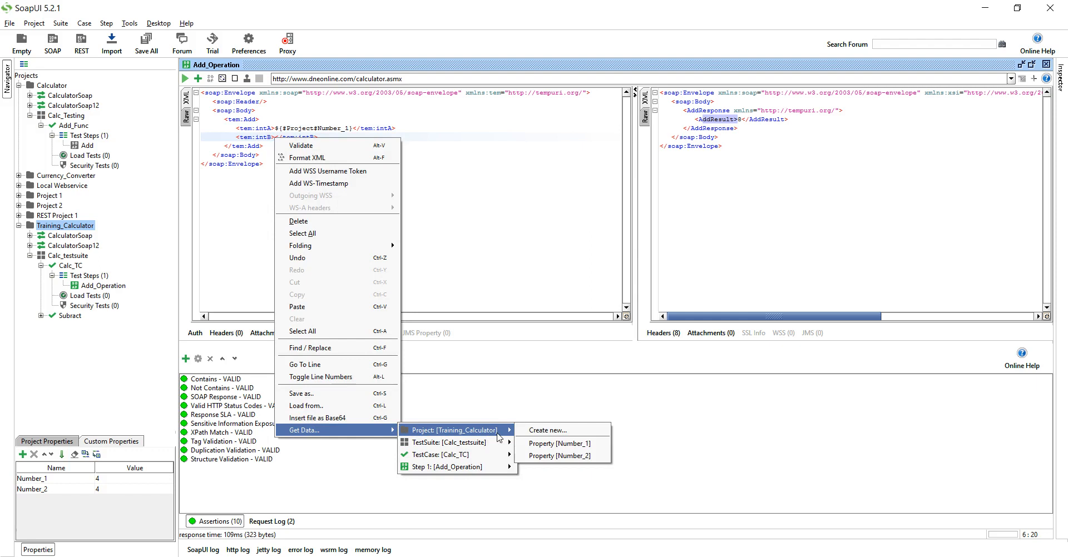
pyautogui.click(560, 456)
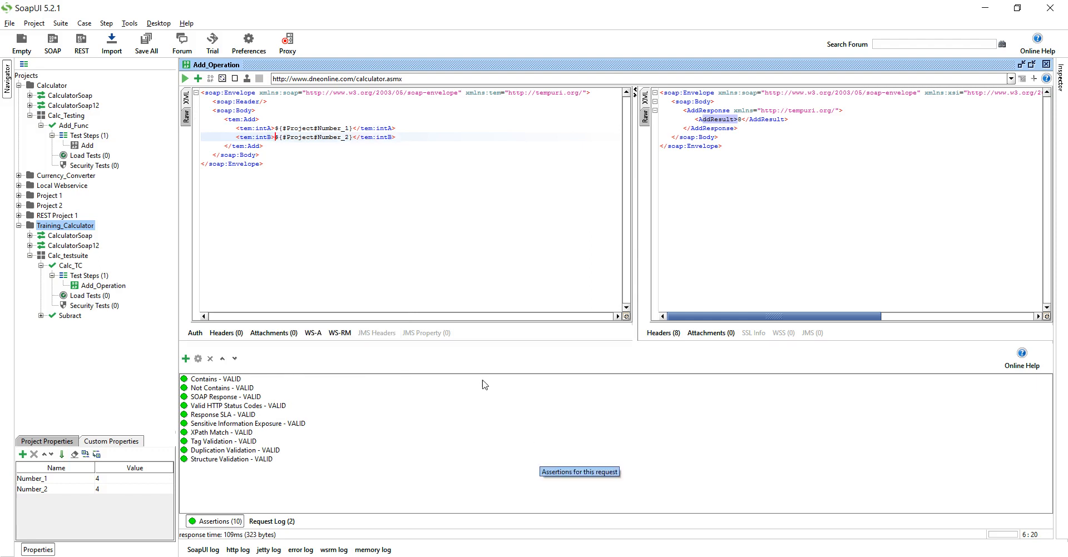
pyautogui.moveTo(361, 165)
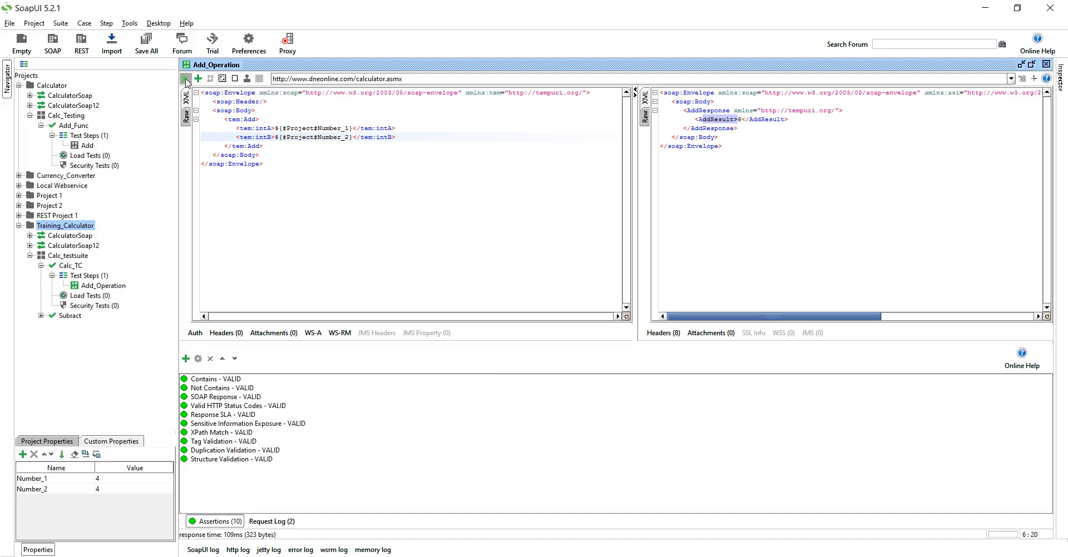
# Step: Run the Add request returning AddResult 8, then show Calc_testsuite's properties
pyautogui.click(185, 78)
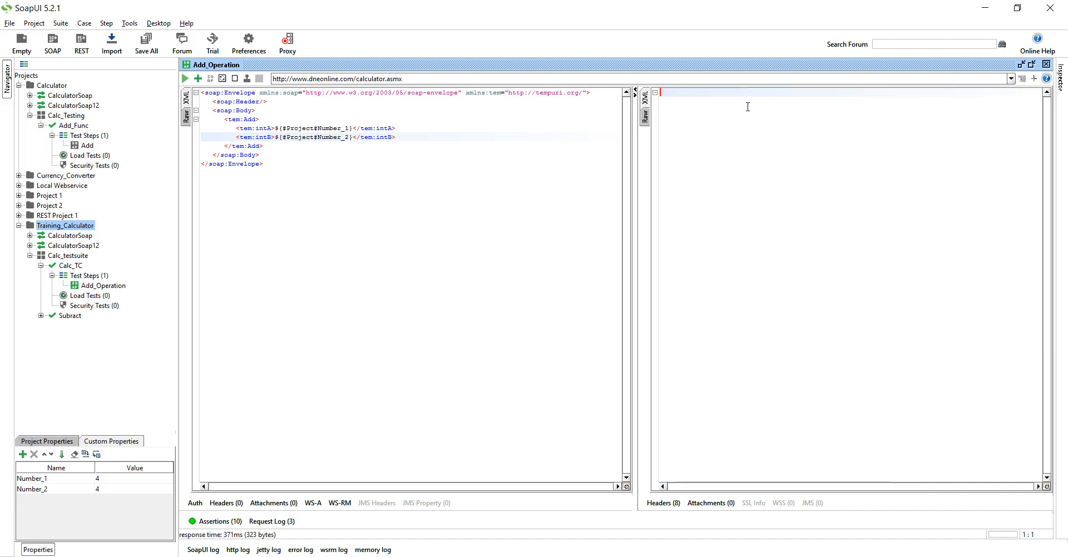
pyautogui.click(185, 79)
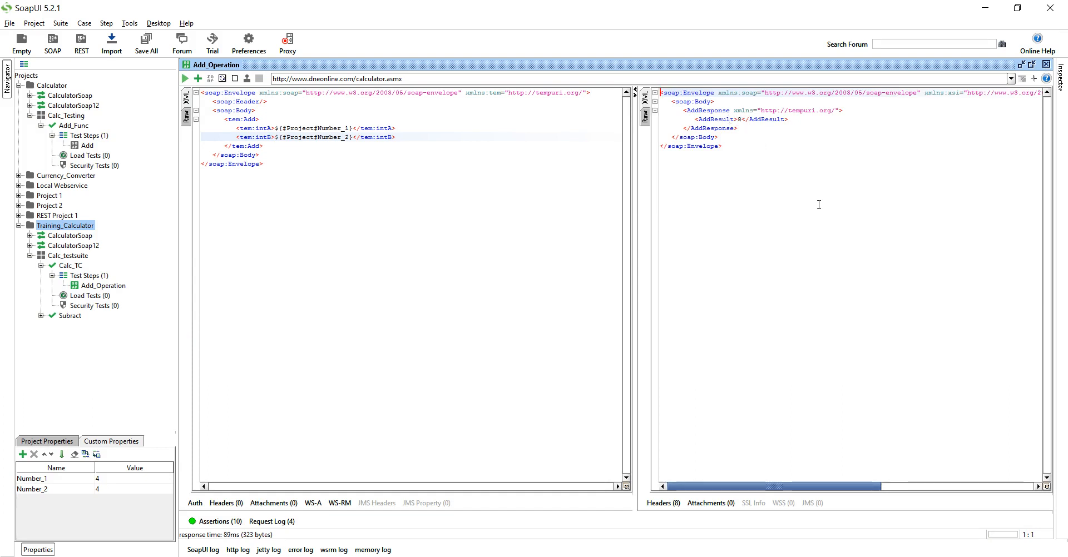
pyautogui.moveTo(482, 277)
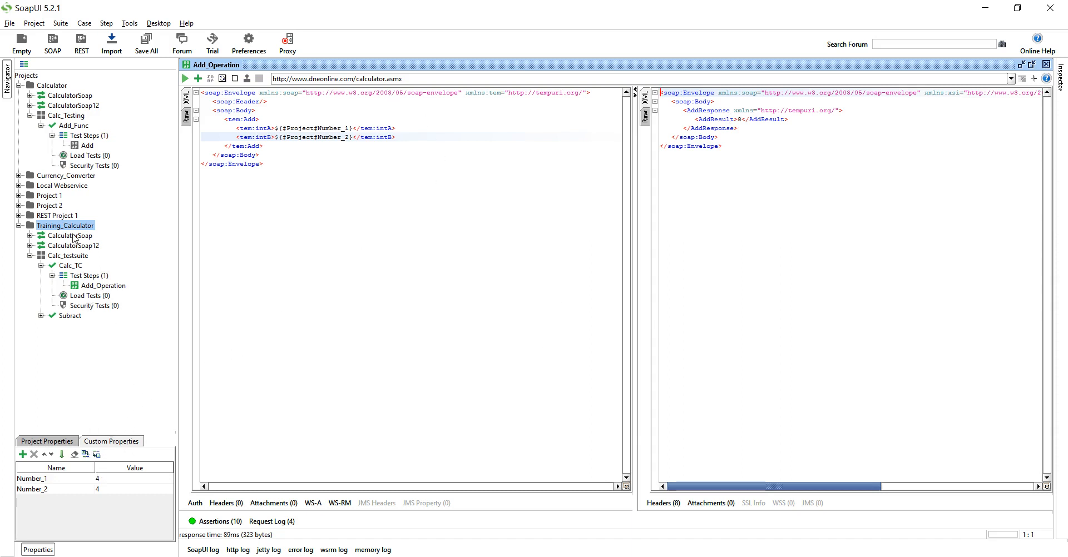
pyautogui.click(67, 256)
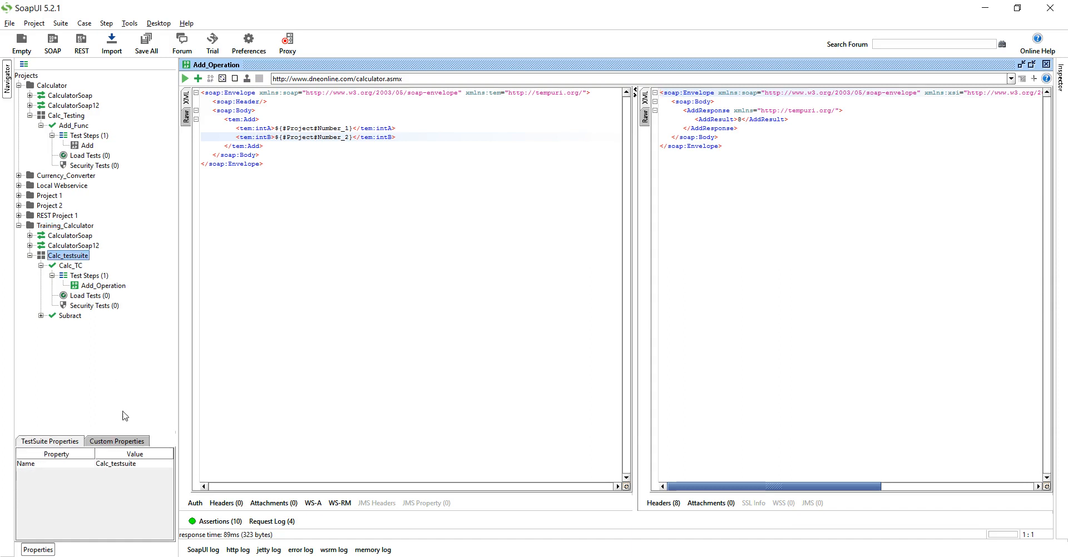
pyautogui.moveTo(121, 448)
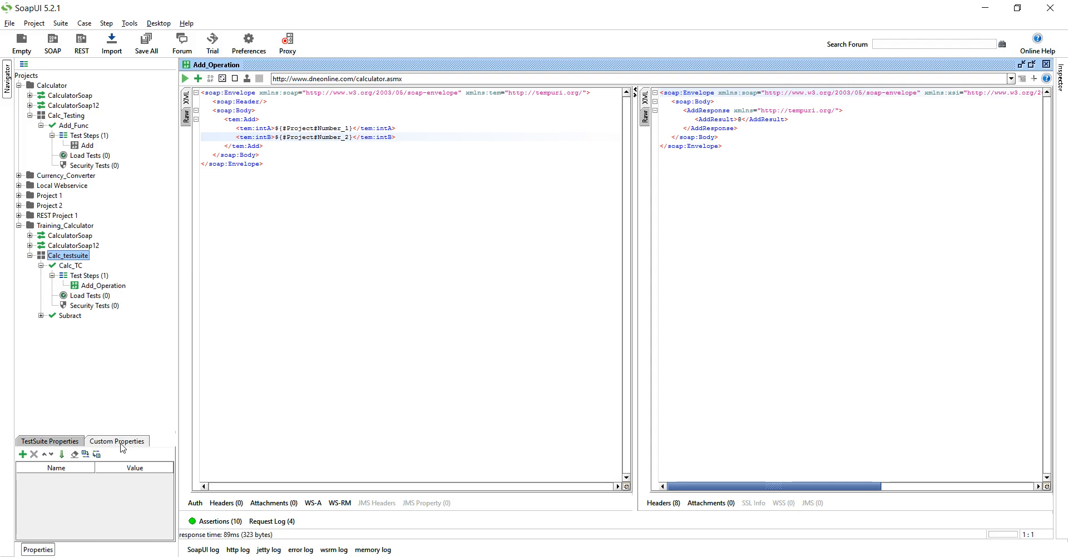
# Step: Add test-suite custom properties Num_1 = 4 and Num_2 = 4 to Calc_testsuite
pyautogui.click(22, 455)
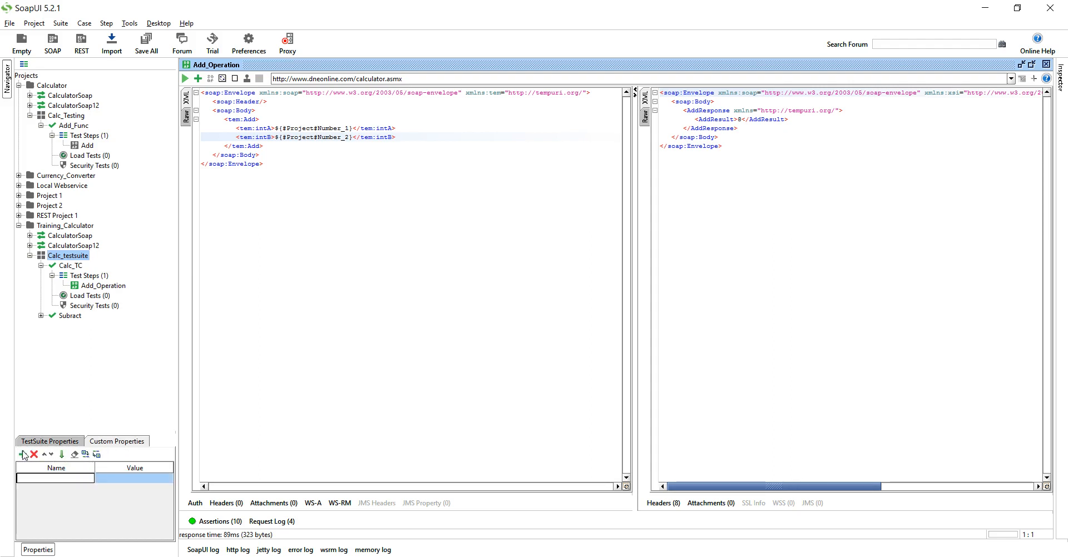
pyautogui.write('Num')
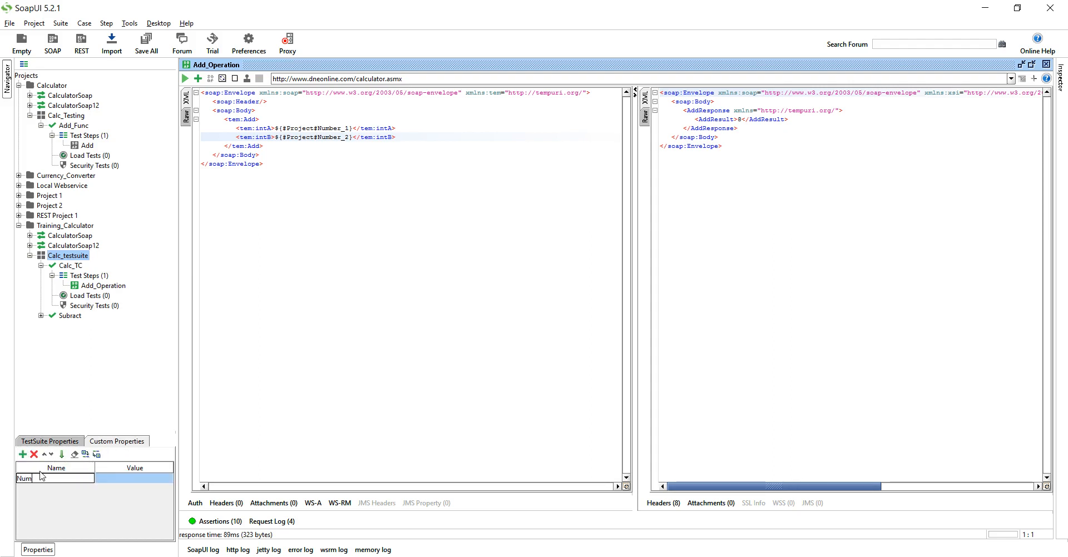
pyautogui.write('_!')
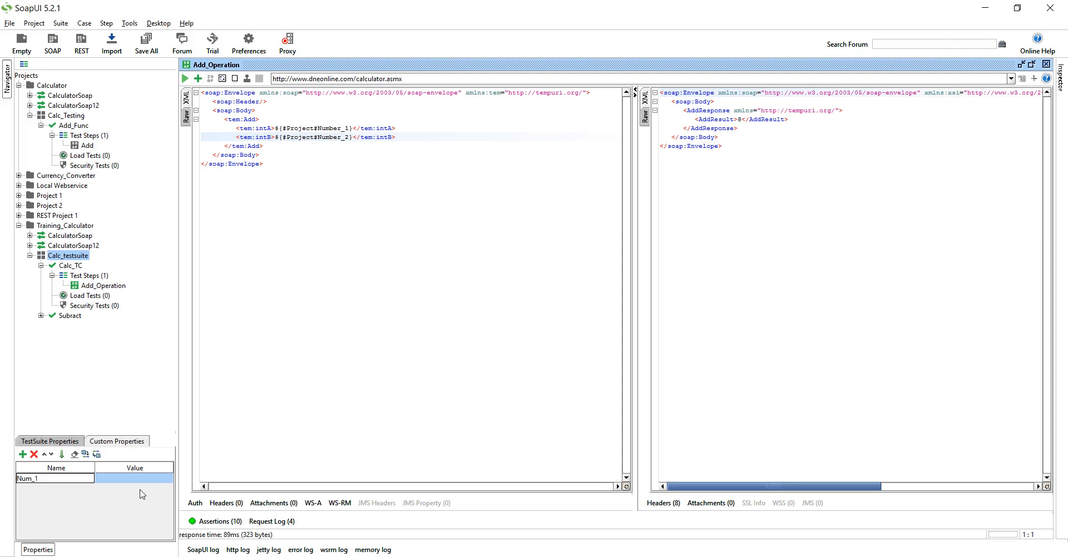
pyautogui.click(135, 478)
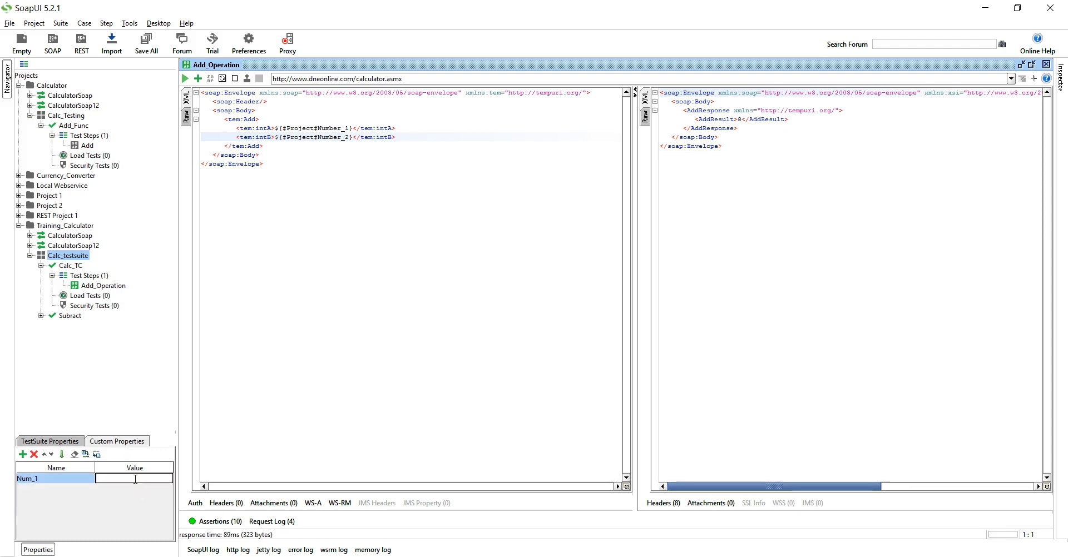
pyautogui.write('4')
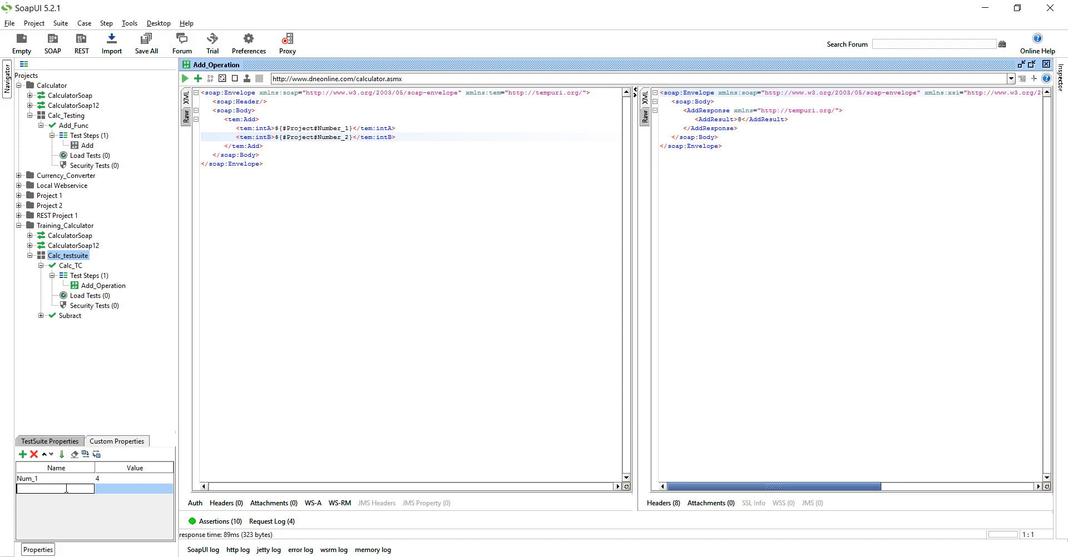
pyautogui.write('num')
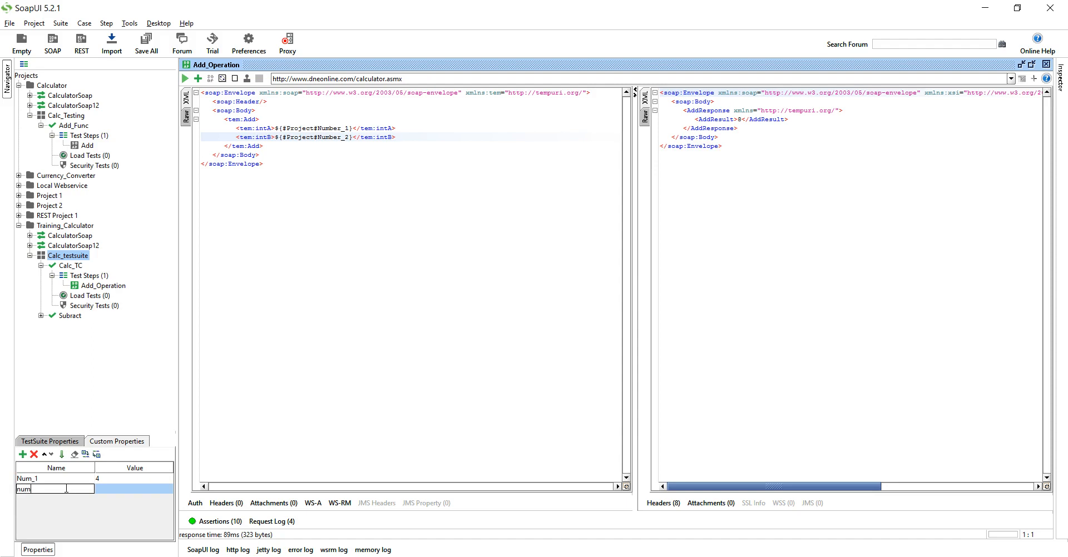
pyautogui.write('Num_2')
pyautogui.click(135, 489)
pyautogui.write('4')
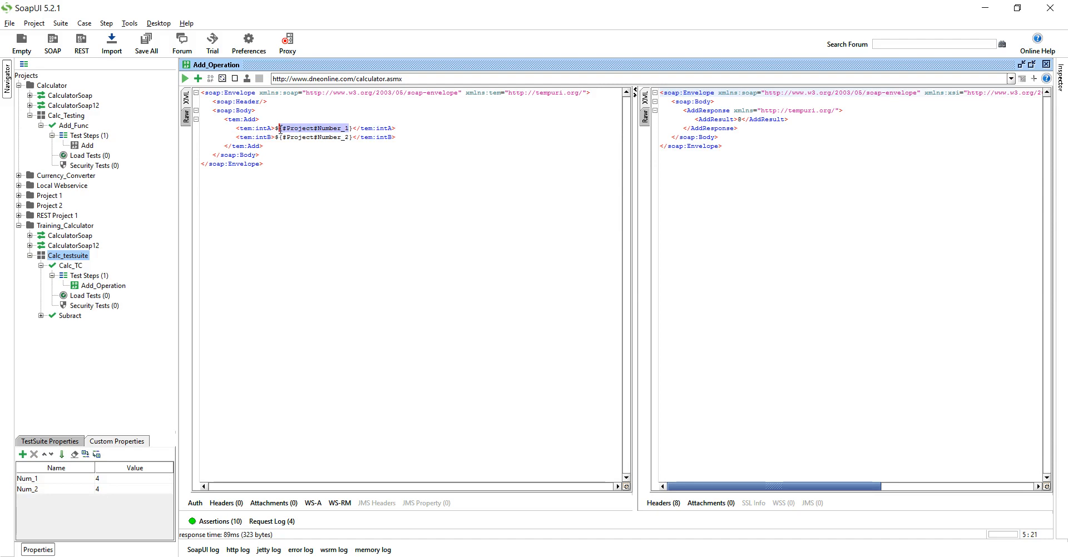
# Step: Replace intA/intB with ${#TestSuite#Num_1} and ${#TestSuite#Num_2} and rerun, returning 8
pyautogui.press('Delete')
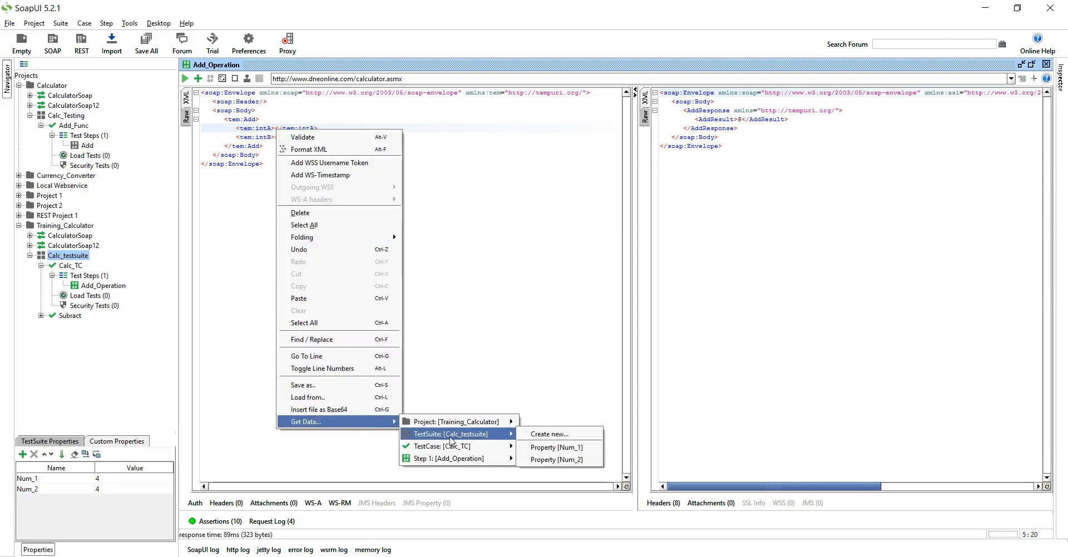
pyautogui.moveTo(557, 447)
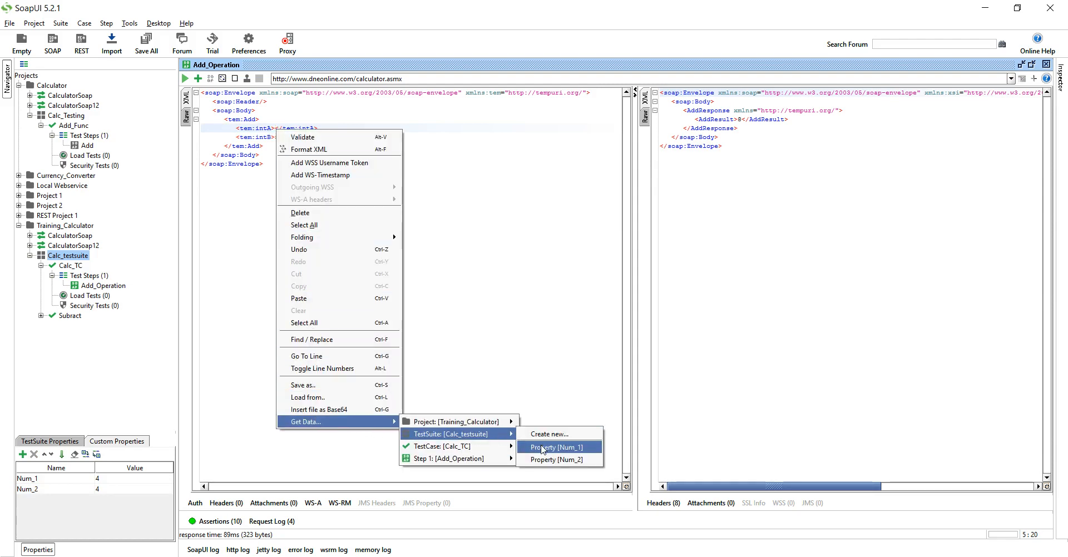
pyautogui.click(556, 447)
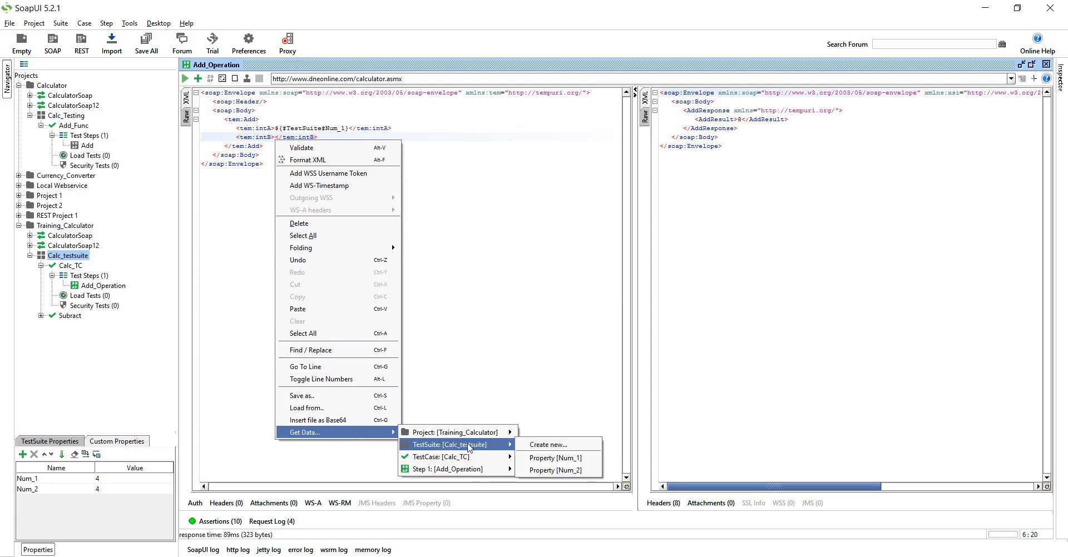
pyautogui.click(555, 470)
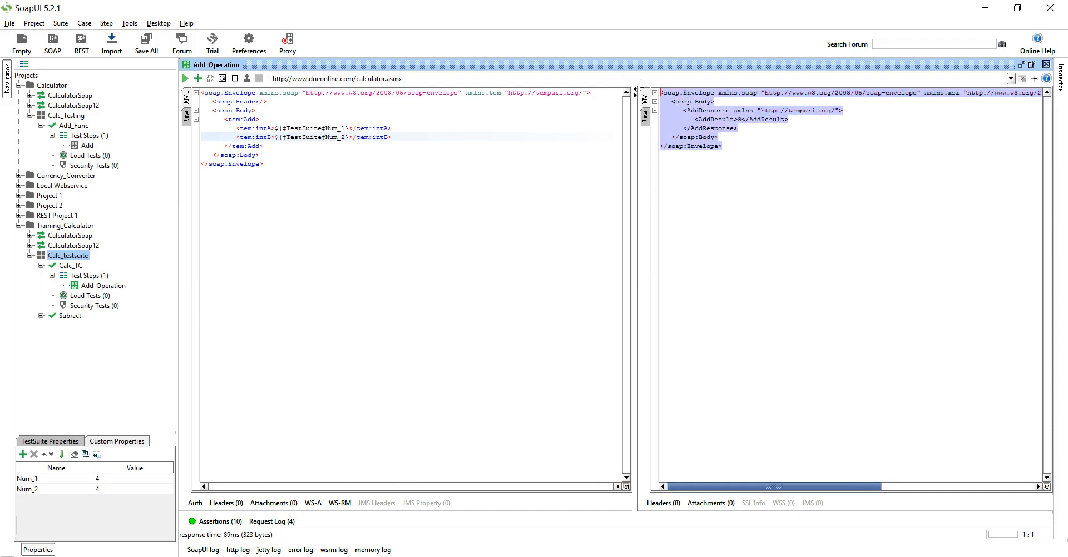
pyautogui.click(184, 78)
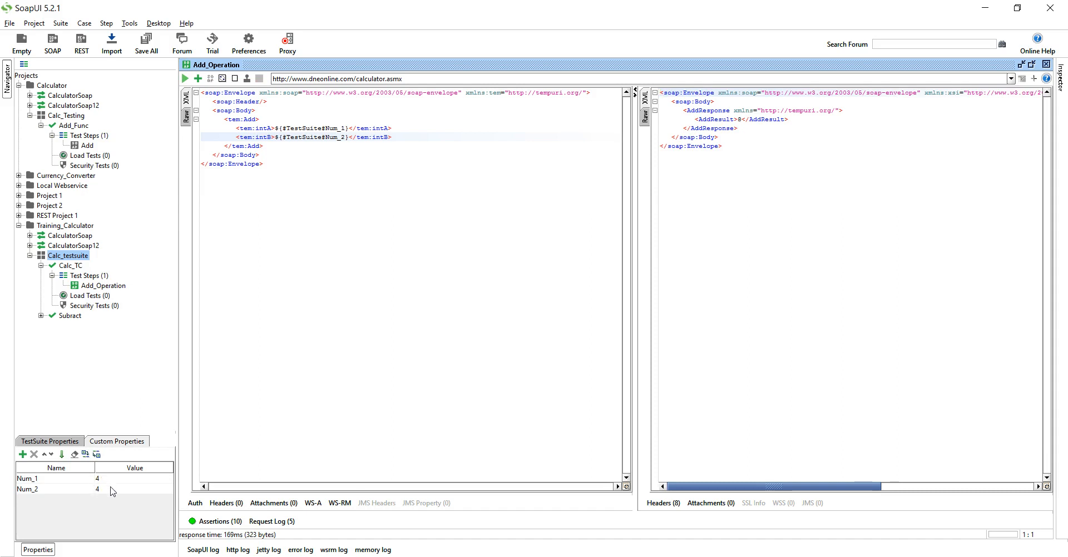
pyautogui.moveTo(90, 283)
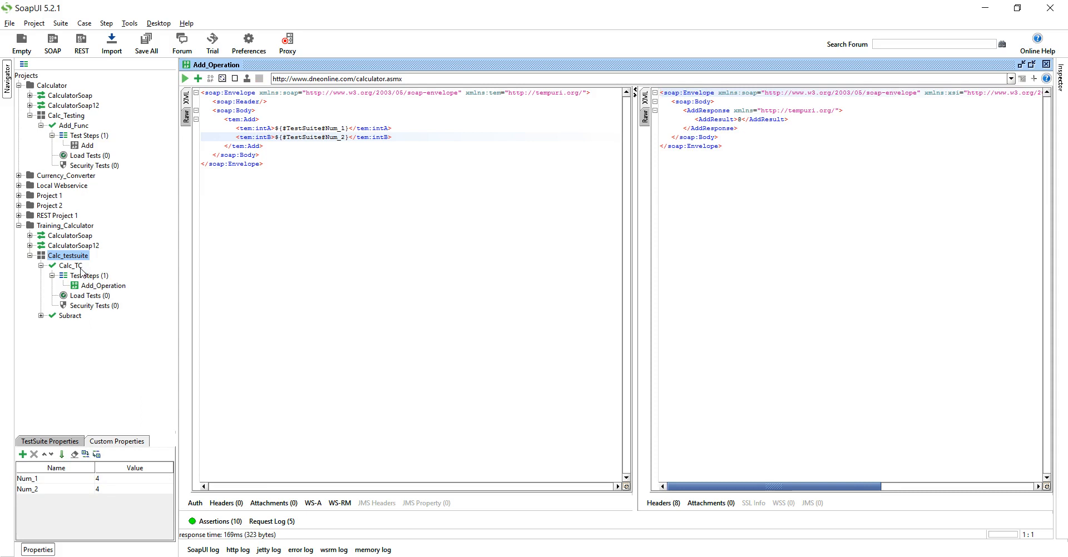
# Step: Show the Calc_TC test case's still-empty custom properties
pyautogui.click(72, 266)
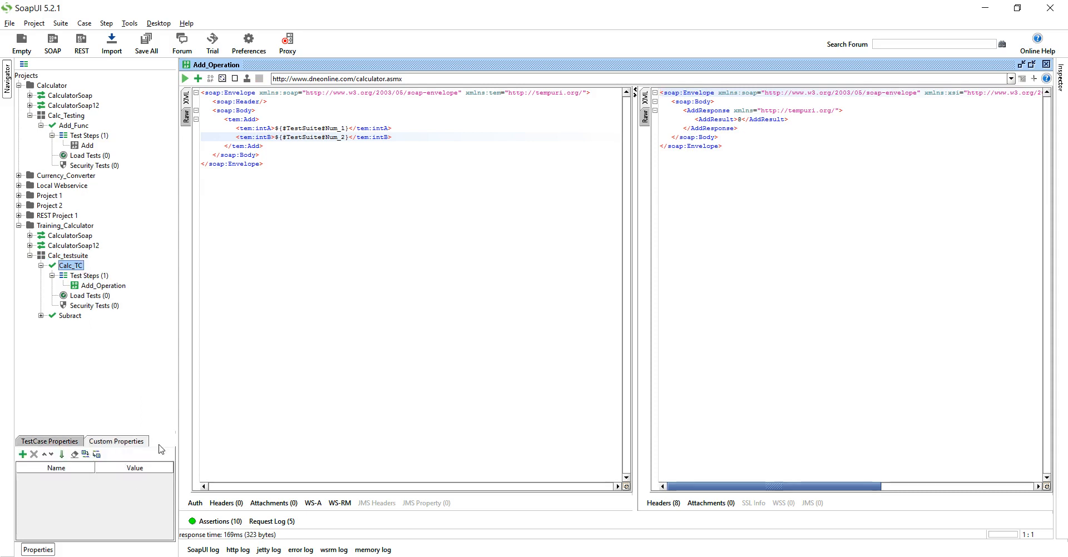
pyautogui.moveTo(89, 454)
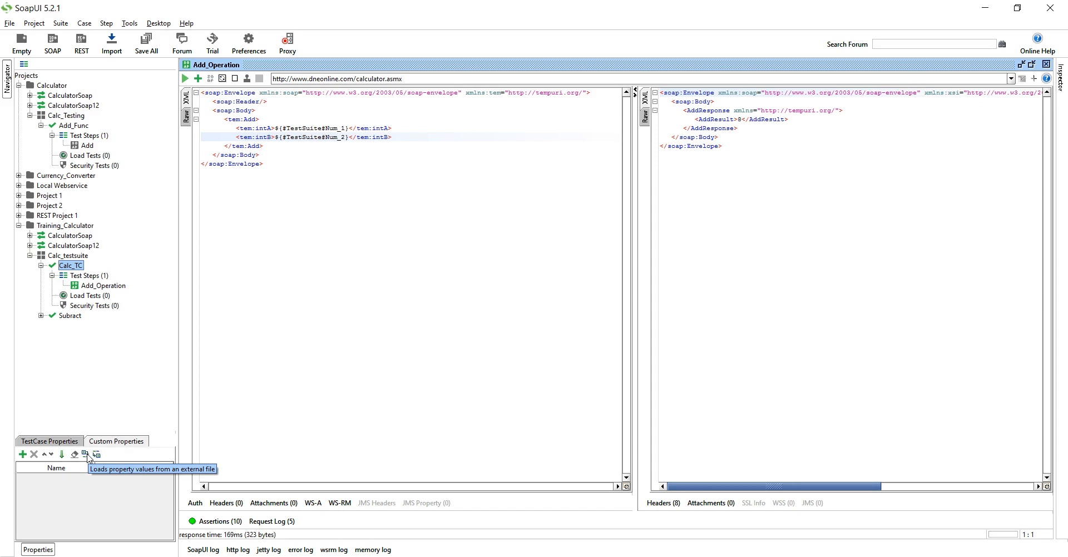
pyautogui.moveTo(166, 484)
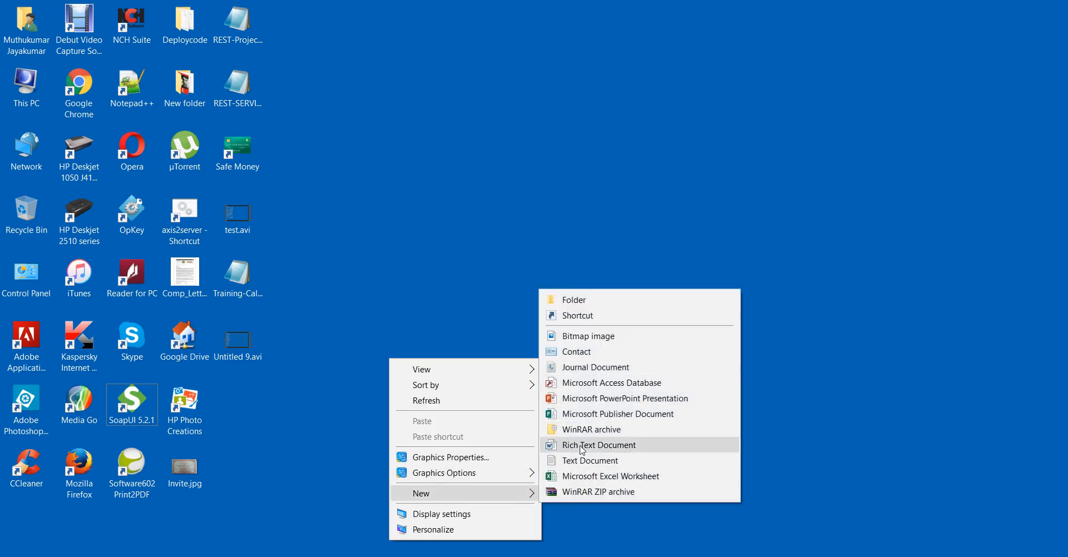
# Step: Create Test.txt on the desktop containing No1=4 and No2=4 and save it
pyautogui.click(589, 460)
pyautogui.write('Test.txt')
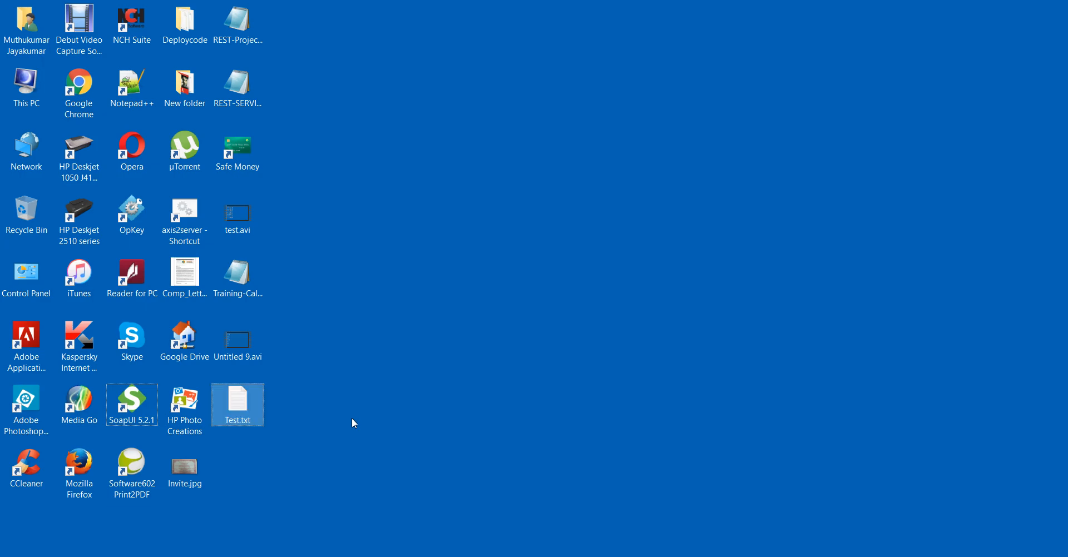
pyautogui.rightClick(237, 421)
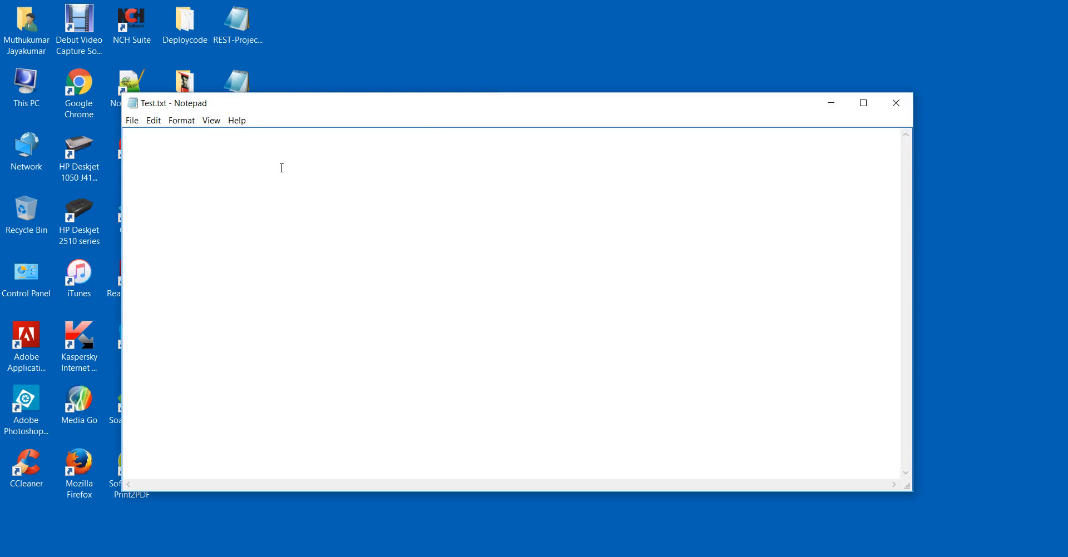
pyautogui.write('No')
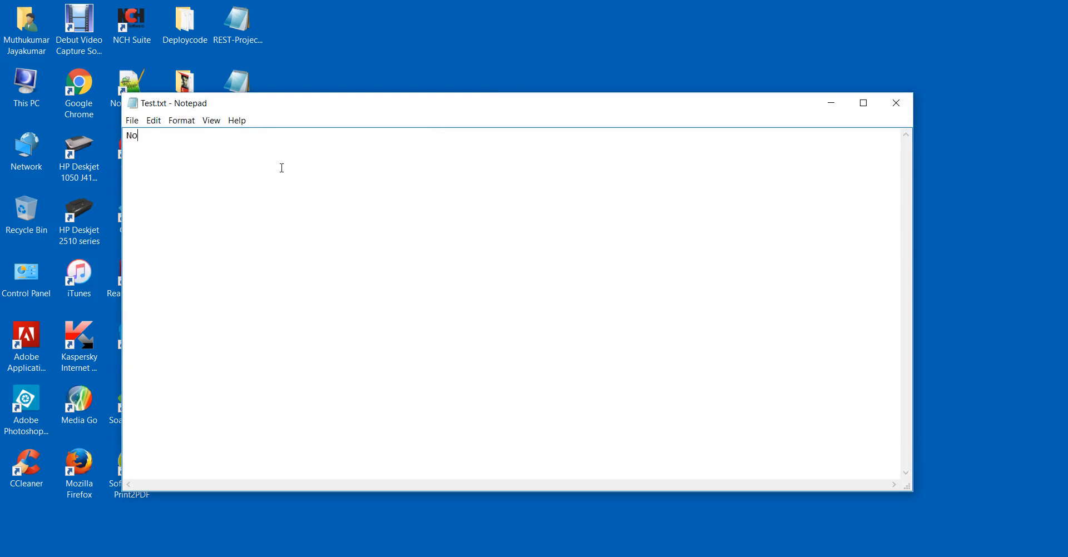
pyautogui.write('1=4')
pyautogui.write('N')
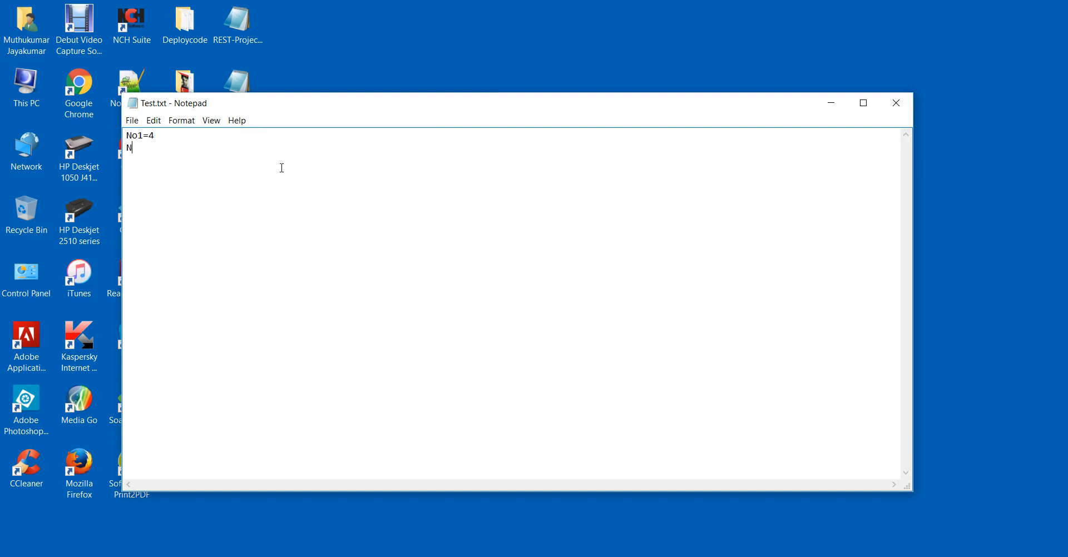
pyautogui.write('o2=')
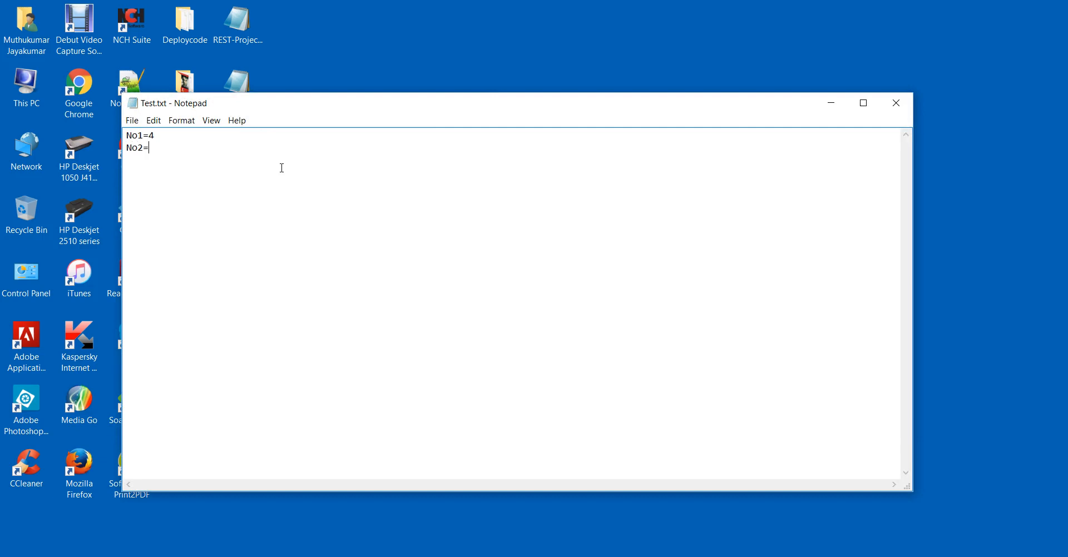
pyautogui.write('4')
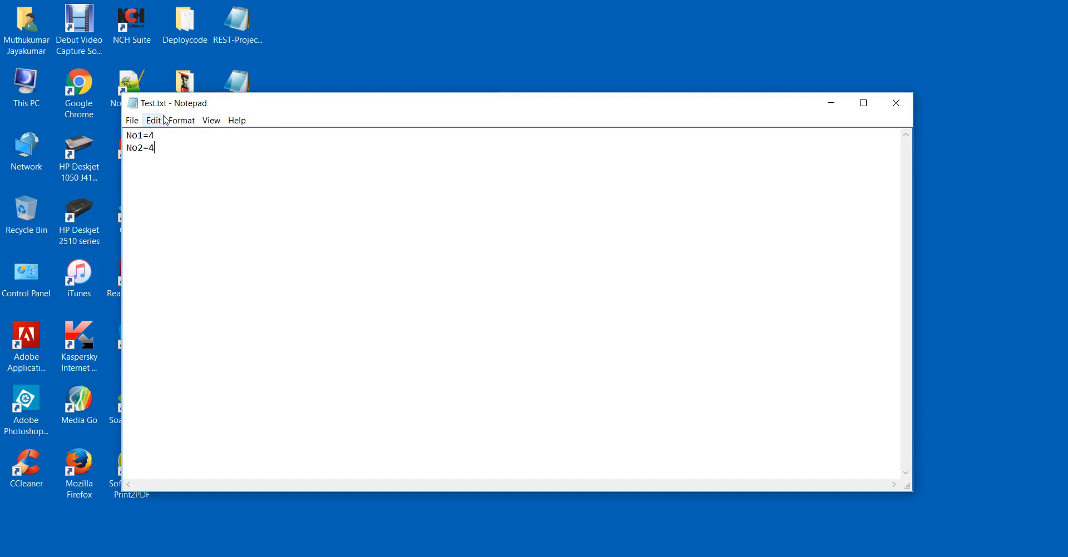
pyautogui.click(132, 120)
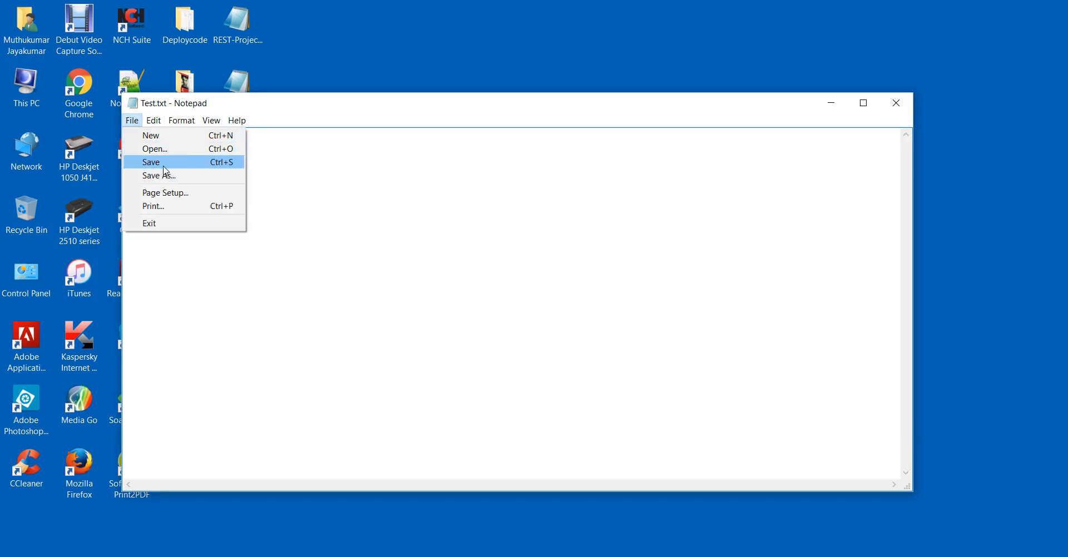
pyautogui.click(148, 223)
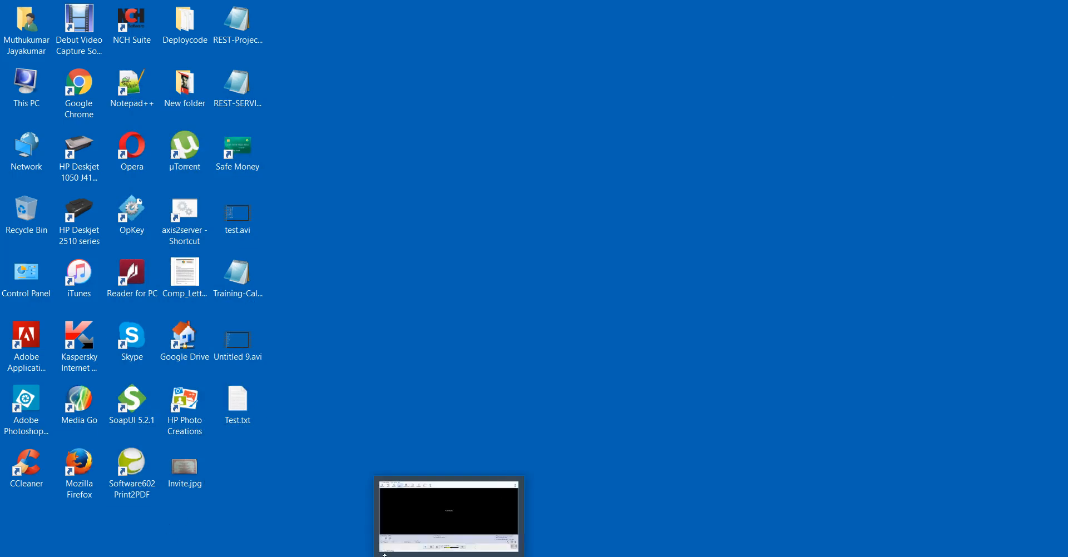
# Step: Load Desktop\Test.txt into Calc_TC with Create Missing, giving properties No1 and No2 = 4
pyautogui.click(449, 513)
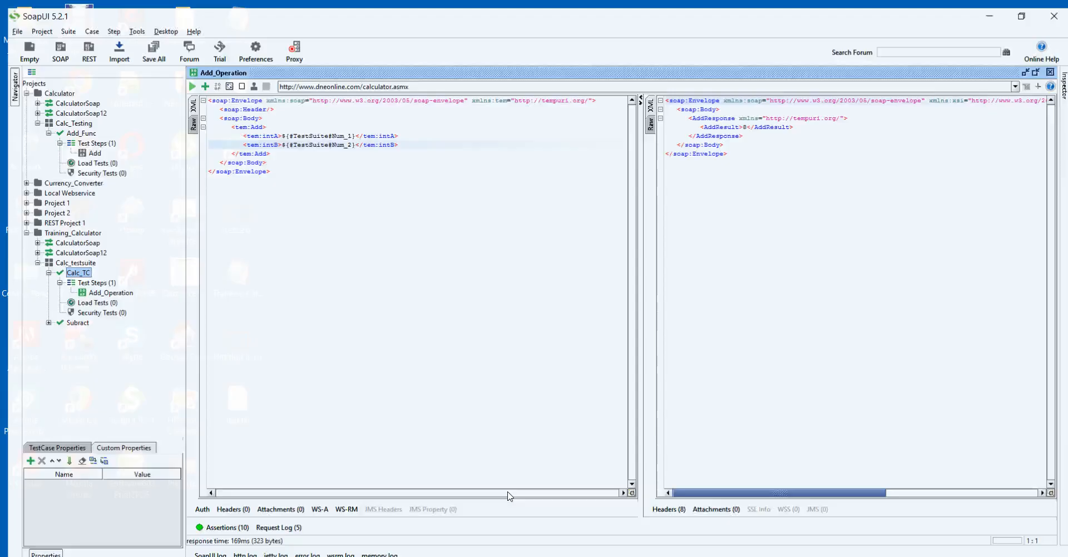
pyautogui.moveTo(96, 455)
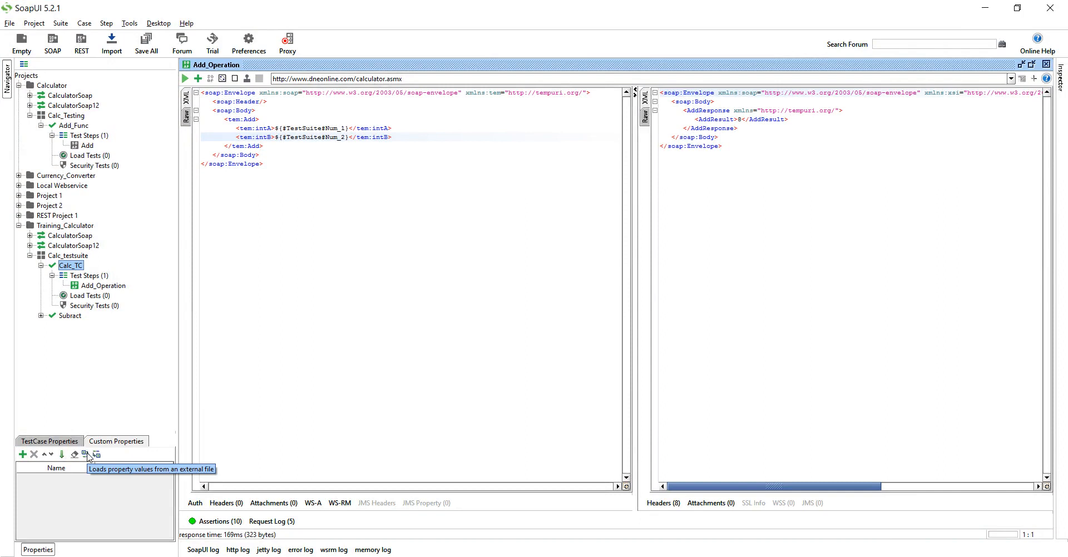
pyautogui.click(97, 455)
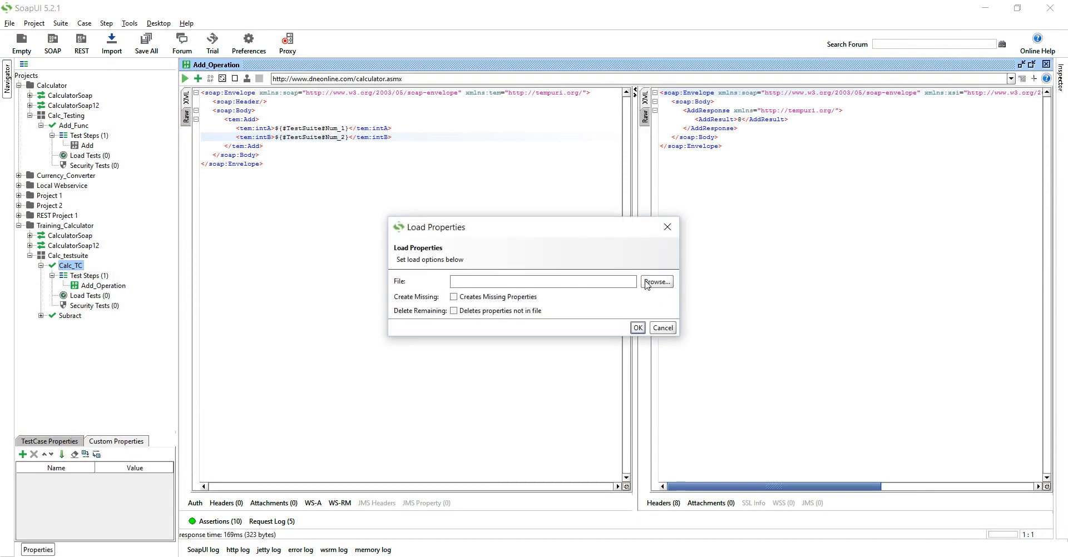
pyautogui.click(454, 296)
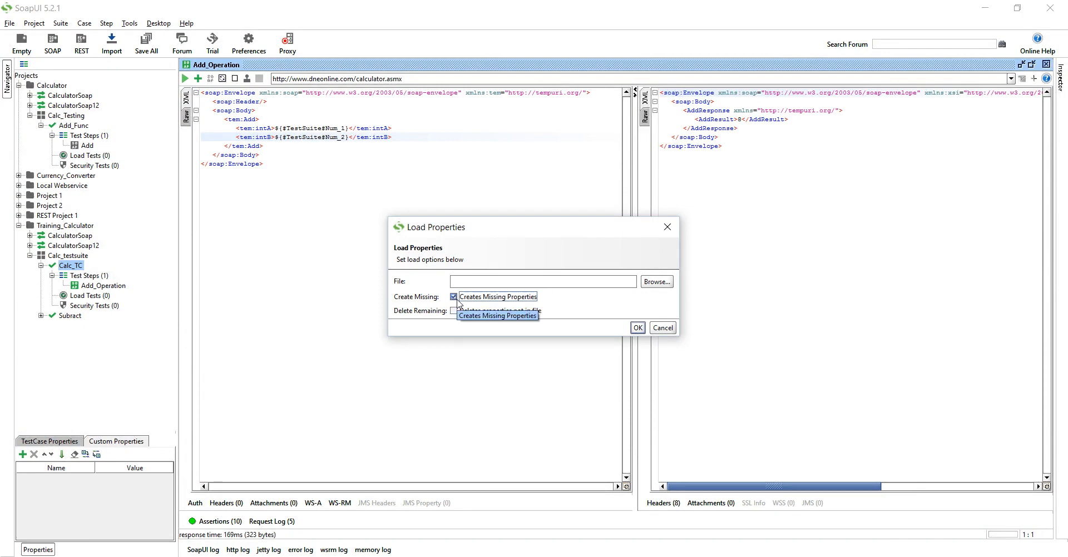
pyautogui.moveTo(645, 289)
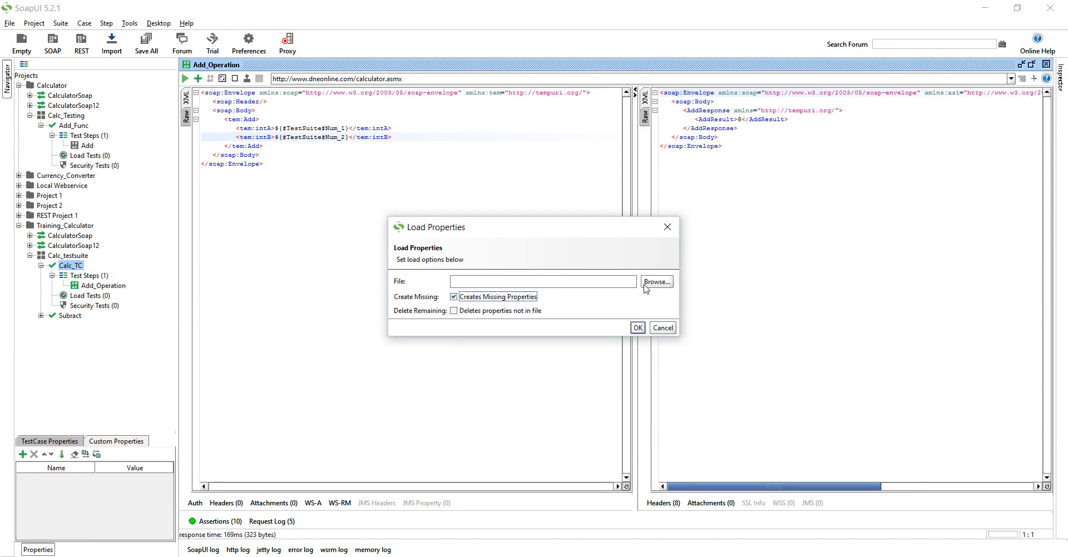
pyautogui.click(656, 283)
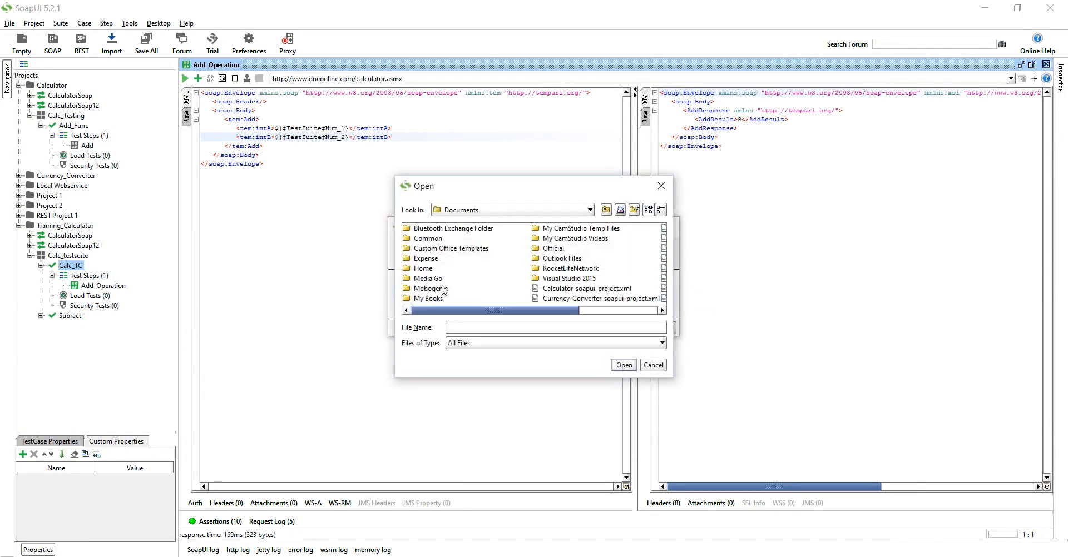
pyautogui.click(590, 209)
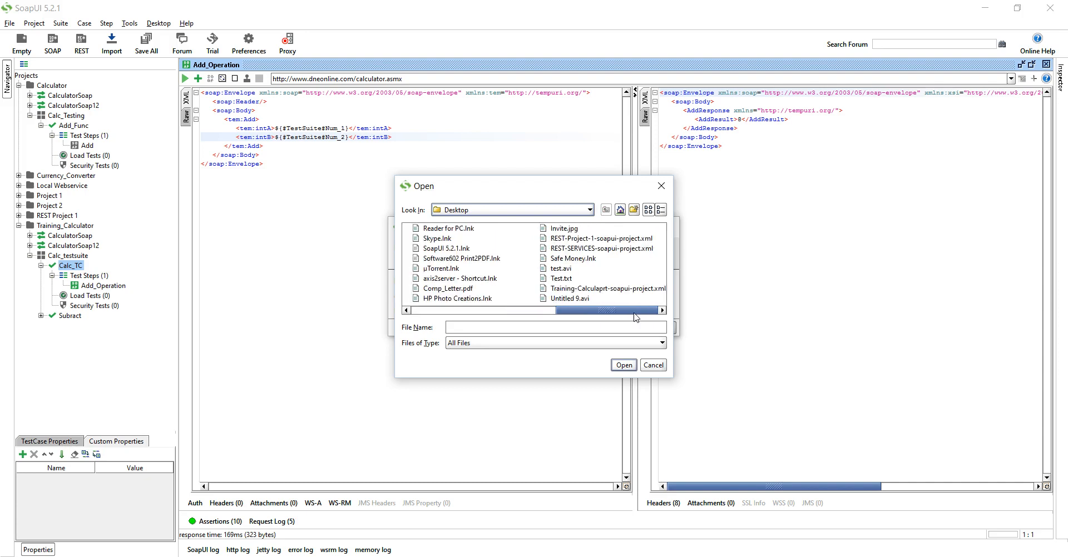
pyautogui.click(561, 278)
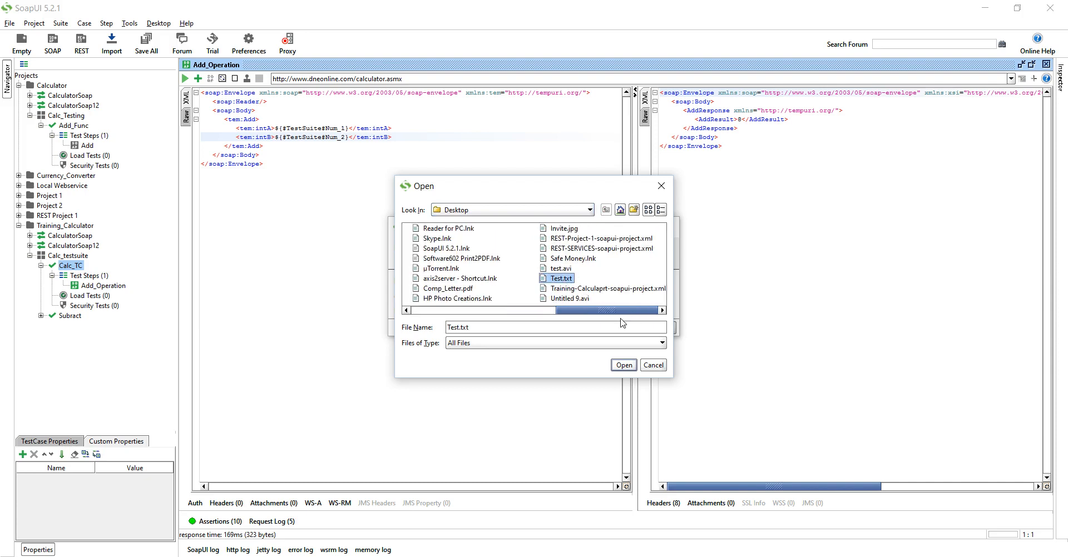
pyautogui.click(623, 365)
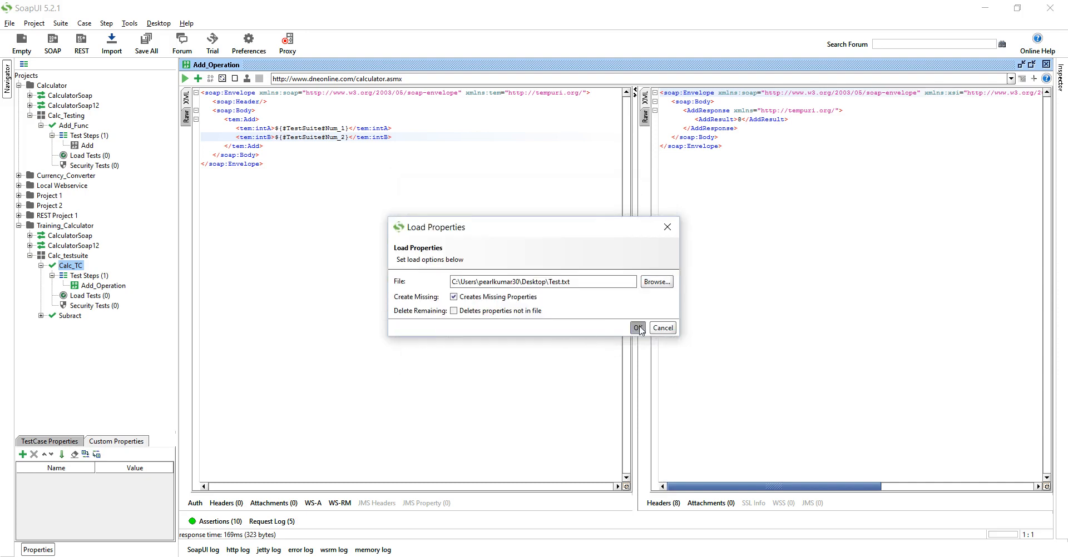
pyautogui.click(637, 329)
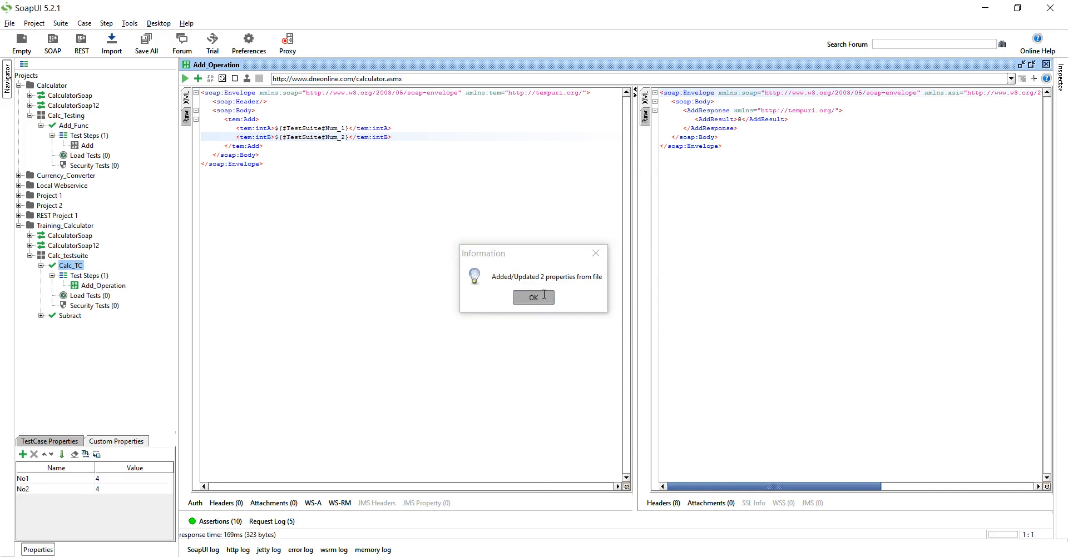
pyautogui.click(533, 297)
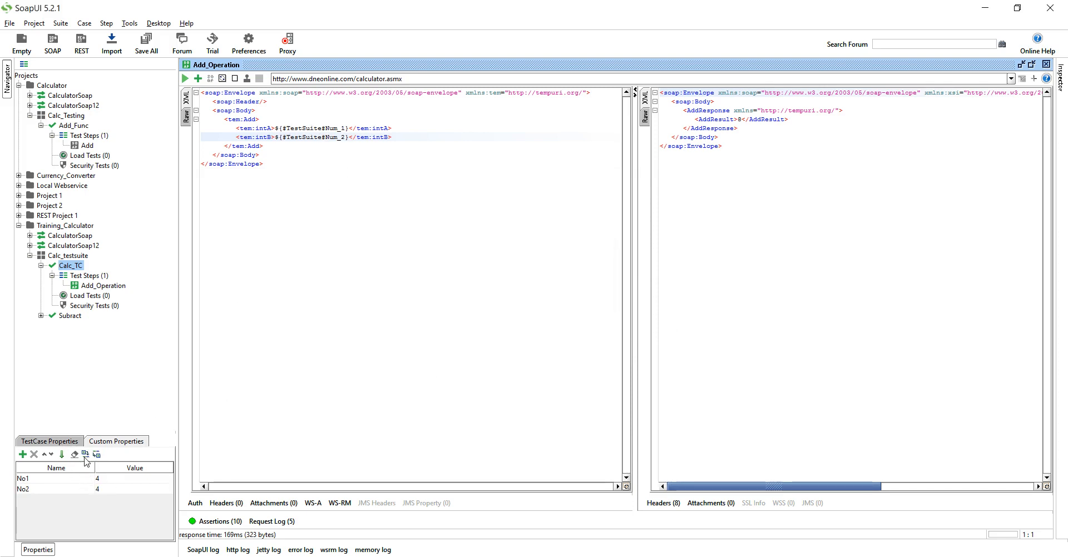
pyautogui.moveTo(99, 468)
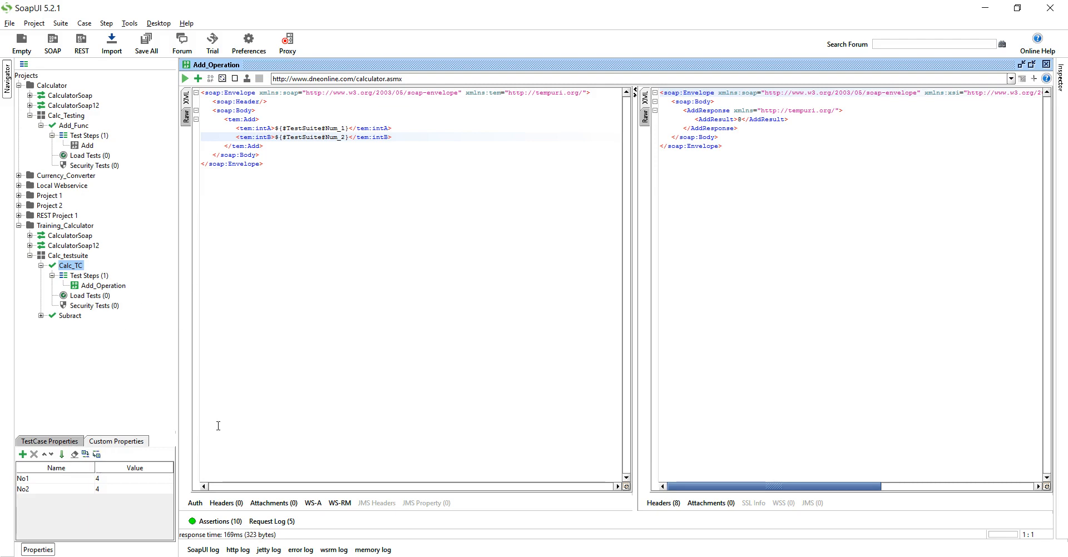
pyautogui.moveTo(348, 128)
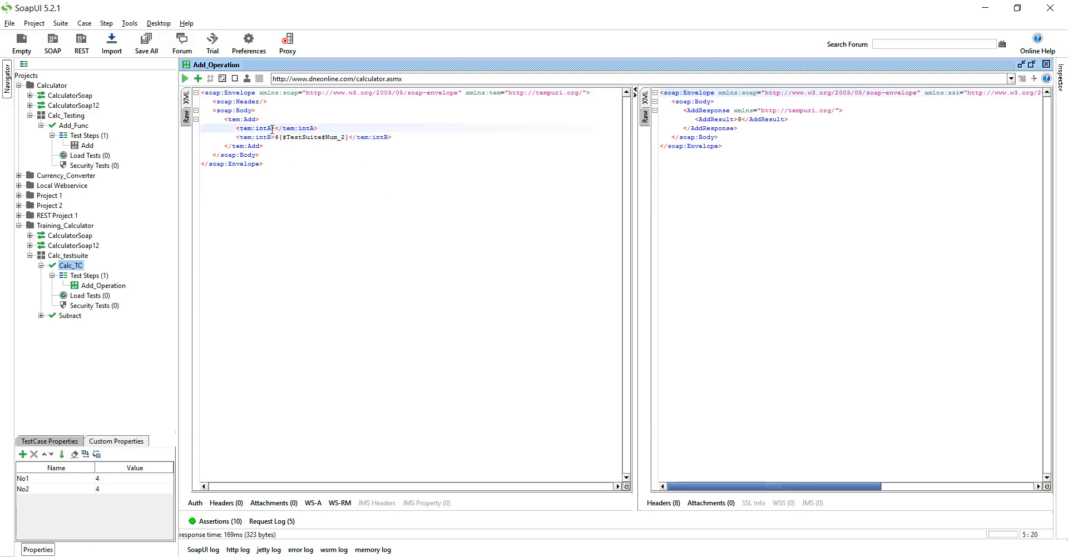
# Step: Set intA to ${#TestCase#No1} and intB to ${#TestCase#No2} via Get Data
pyautogui.rightClick(273, 129)
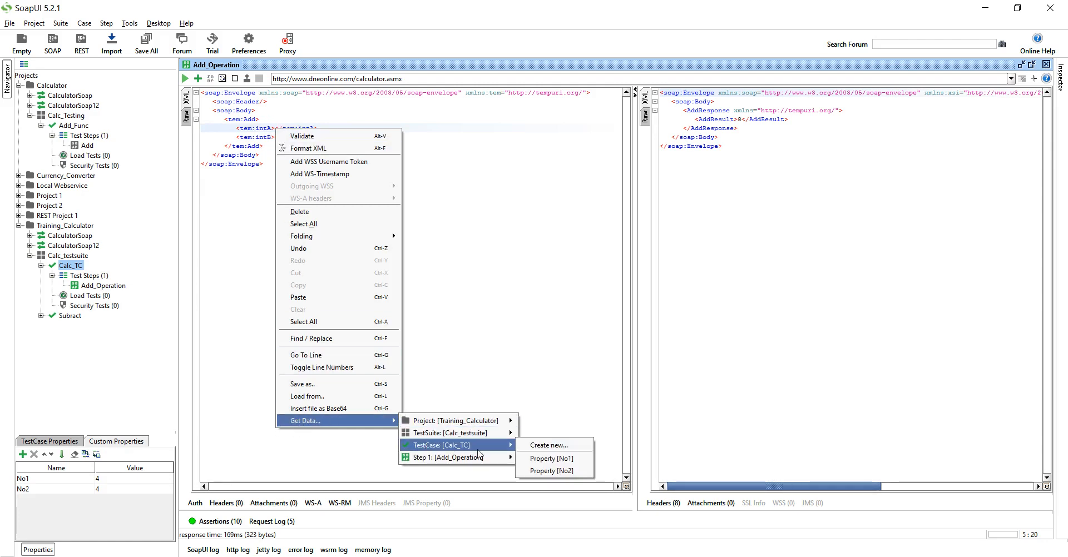
pyautogui.moveTo(550, 459)
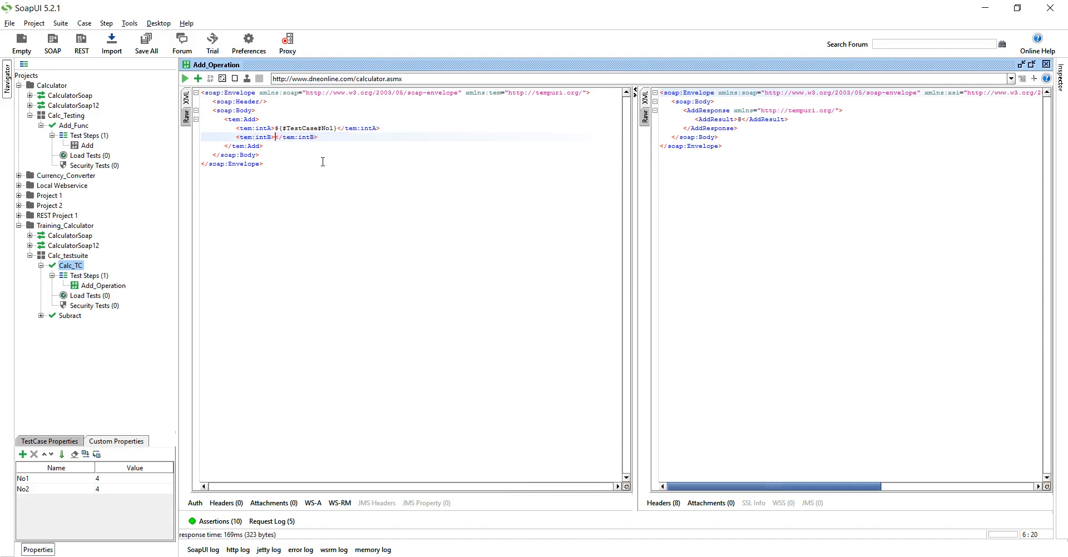
pyautogui.rightClick(292, 136)
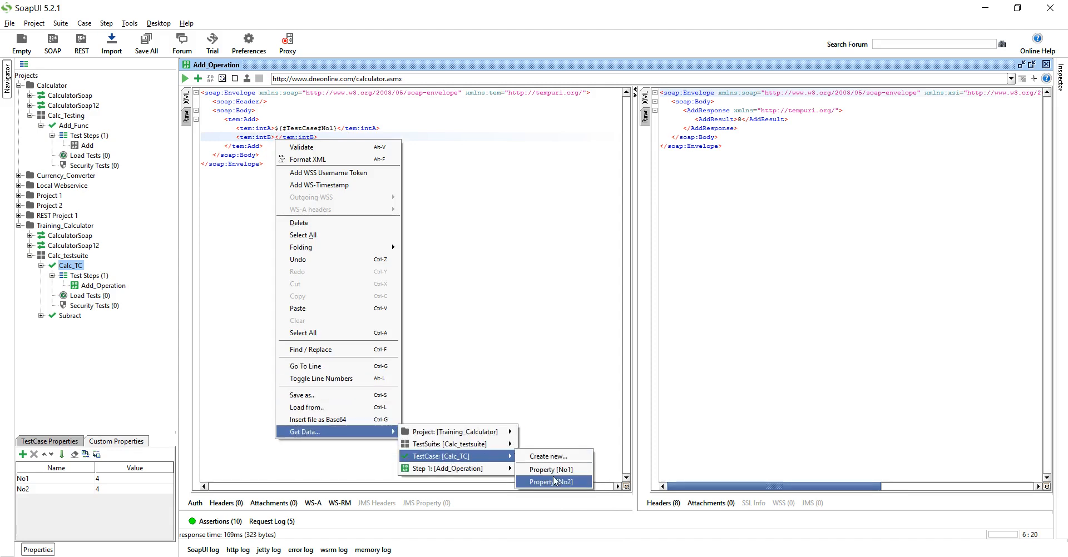
pyautogui.click(551, 481)
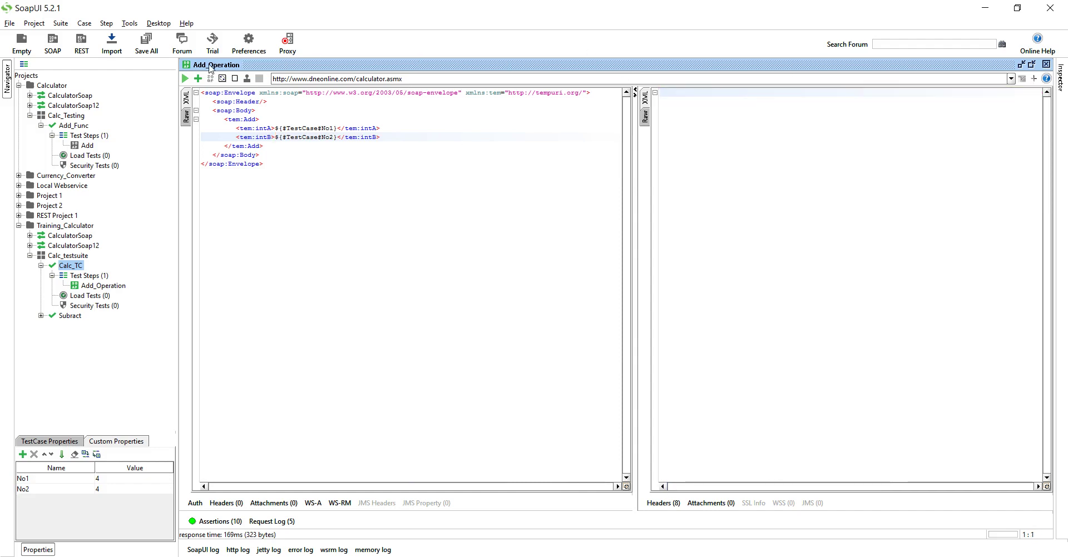
# Step: Run the Add_Operation request with the test-case property values, returning AddResult 8
pyautogui.click(185, 78)
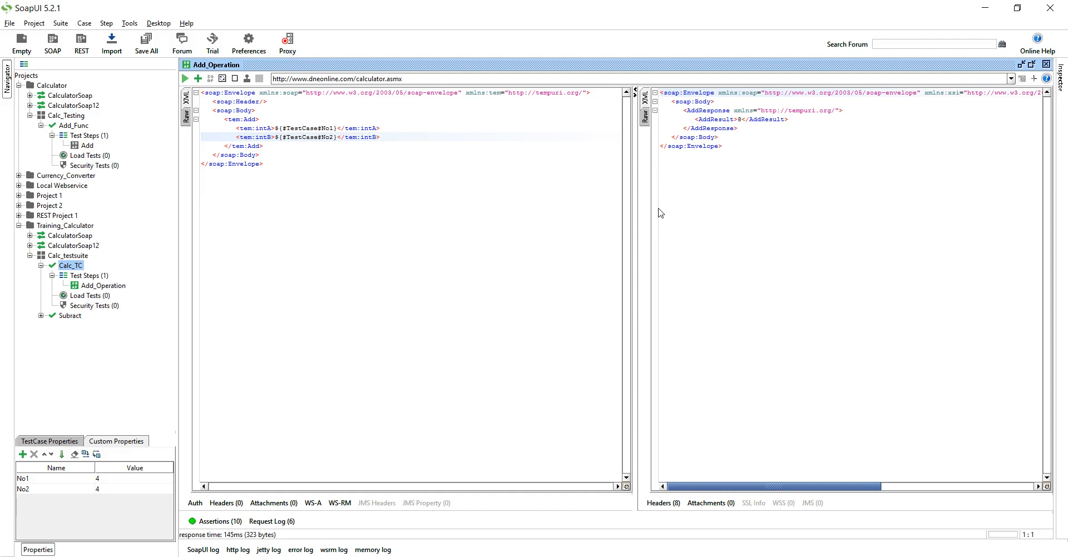
pyautogui.moveTo(917, 489)
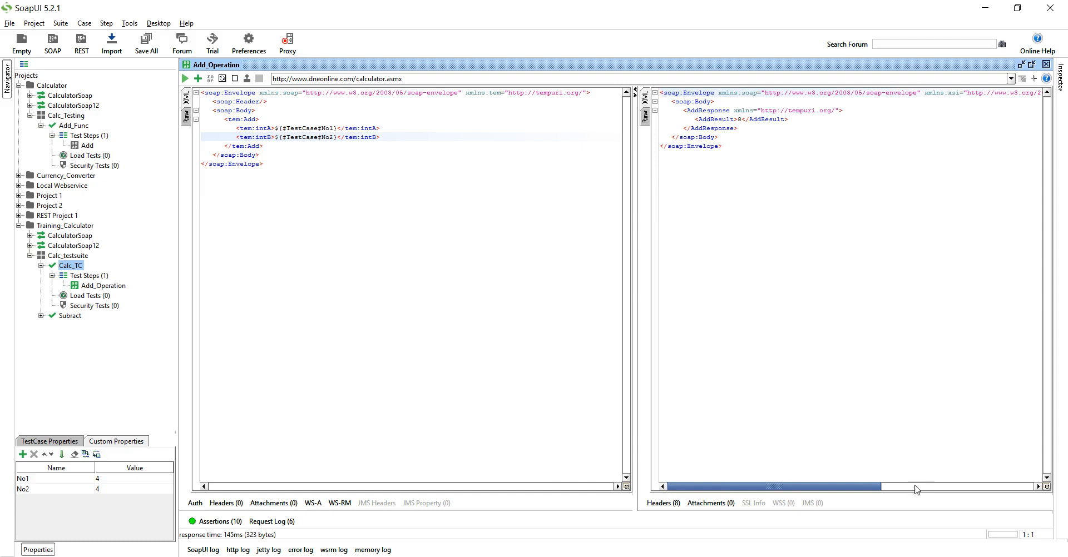